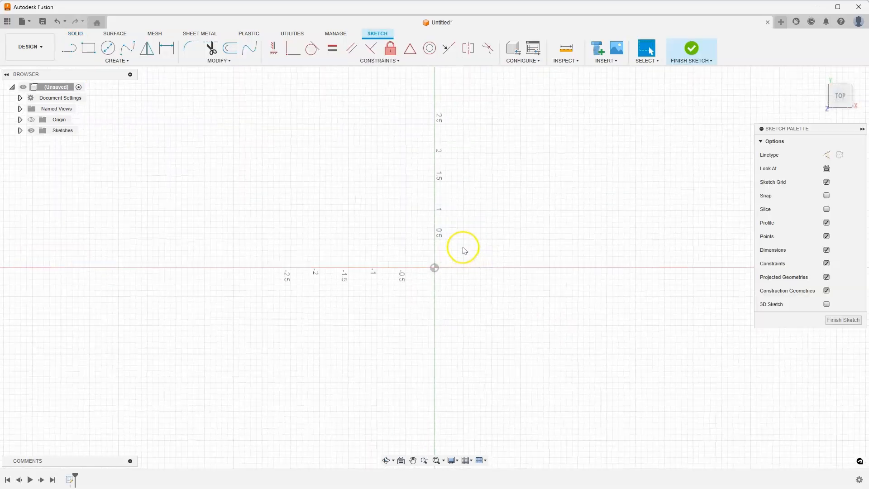
- Draw a centre rectangle with width length=6 and height 0.75, plus a circle at the origin
{"action": "left_click", "coordinate": [88, 48]}
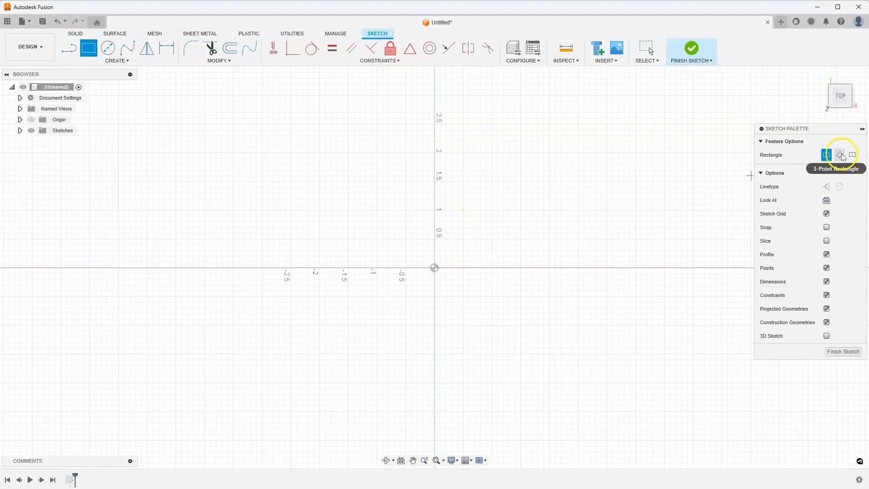
{"action": "left_click", "coordinate": [852, 155]}
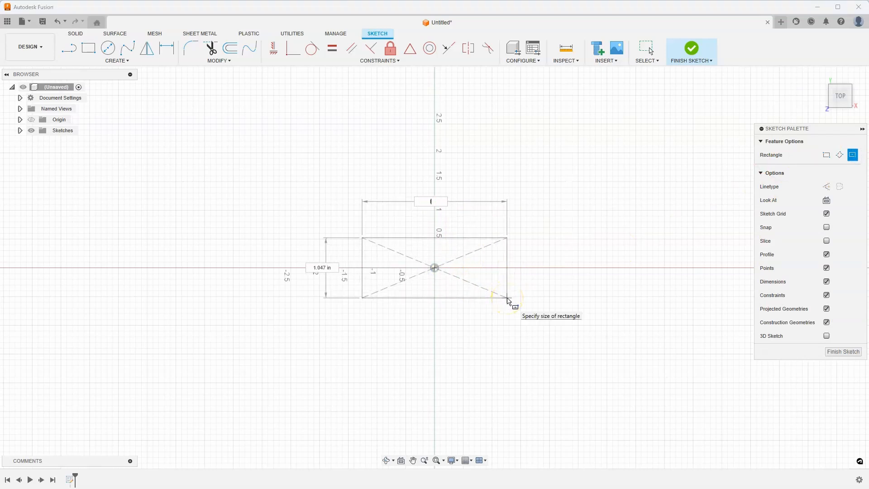
{"action": "type", "text": "length=6"}
{"action": "left_click", "coordinate": [322, 268]}
{"action": "type", "text": "height"}
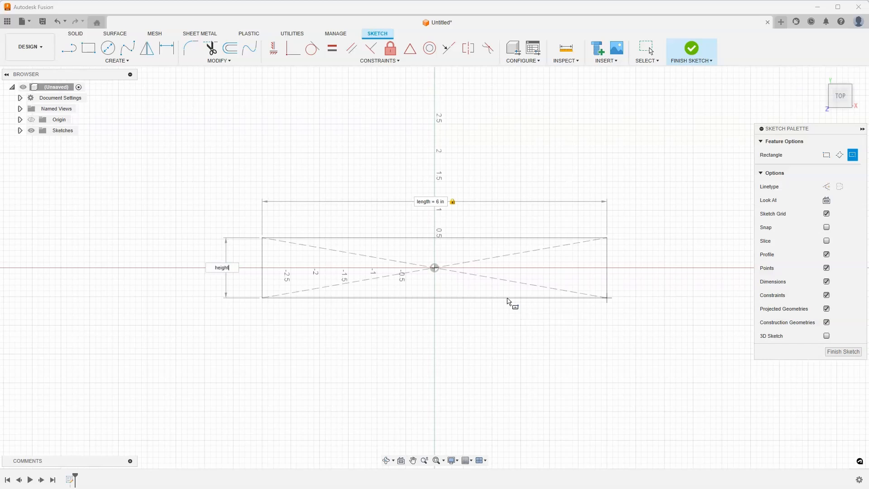
{"action": "type", "text": "=.75"}
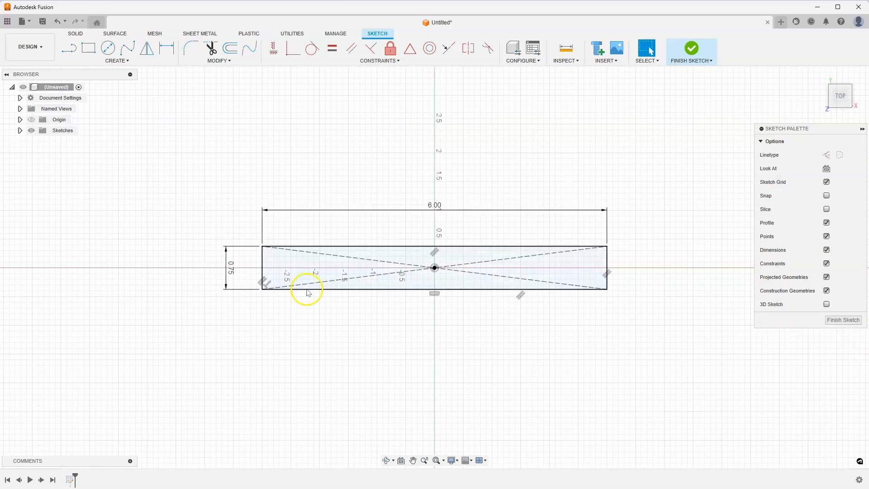
{"action": "left_click", "coordinate": [107, 47]}
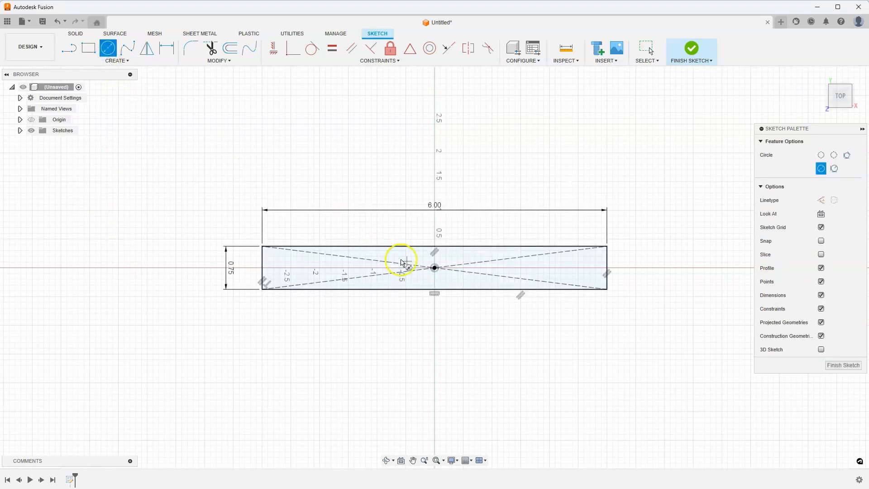
{"action": "left_click", "coordinate": [434, 268]}
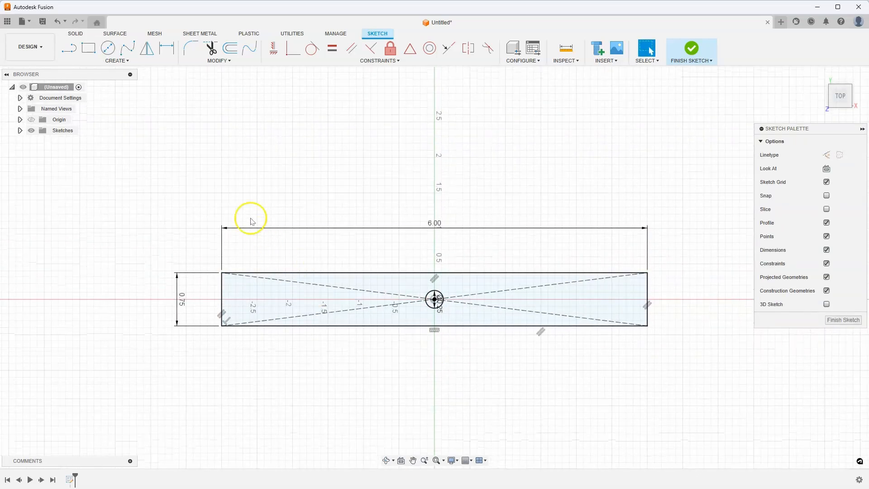
- Start a rectangular pattern of the circle with quantity 7 and Symmetric direction
{"action": "left_click", "coordinate": [116, 51]}
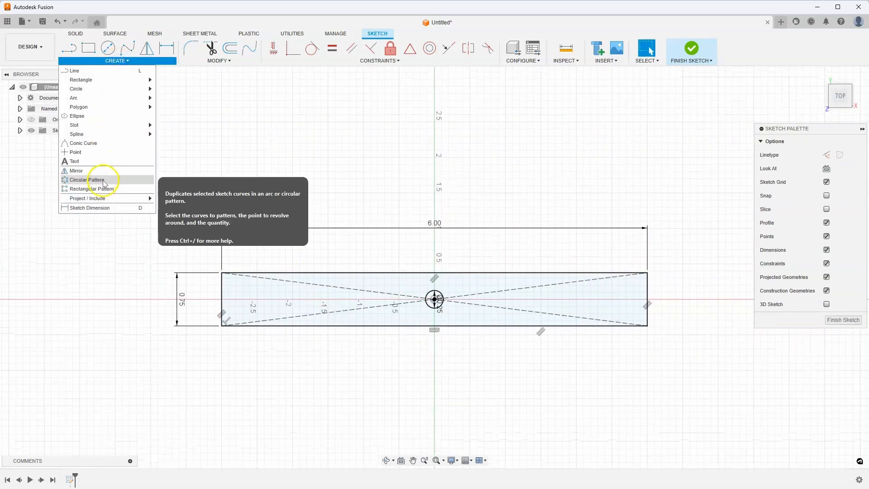
{"action": "left_click", "coordinate": [93, 188]}
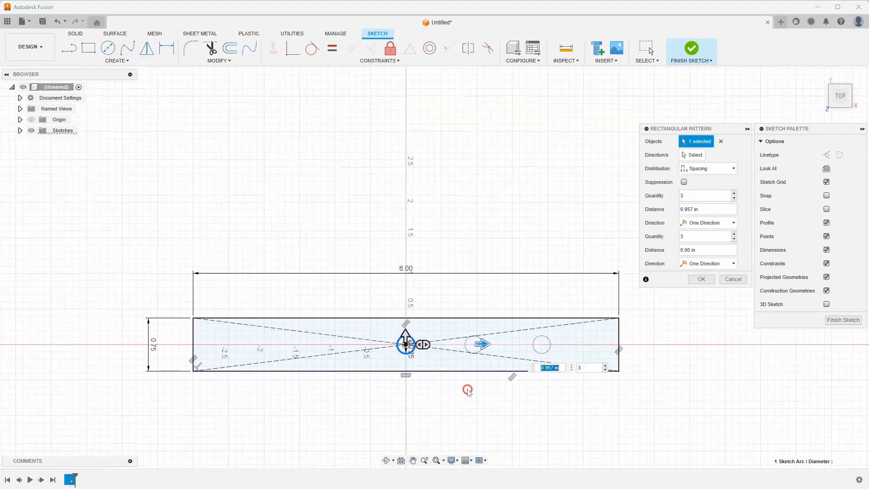
{"action": "mouse_move", "coordinate": [734, 197]}
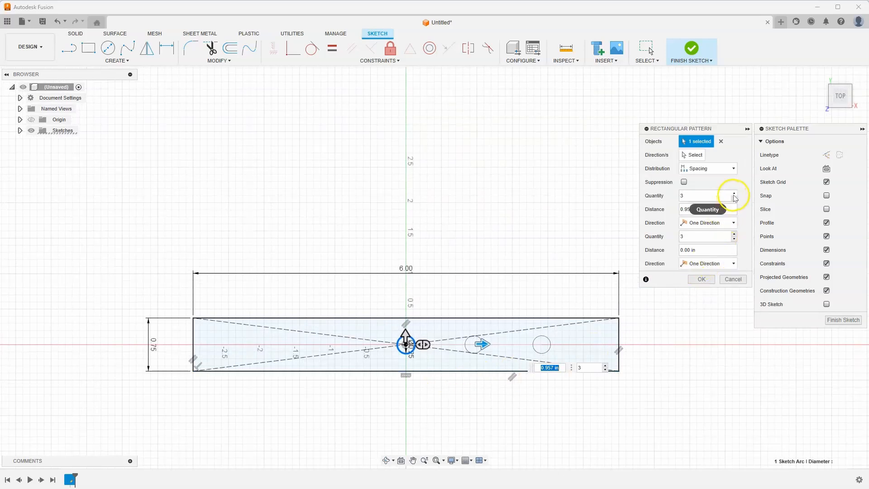
{"action": "left_click", "coordinate": [734, 192]}
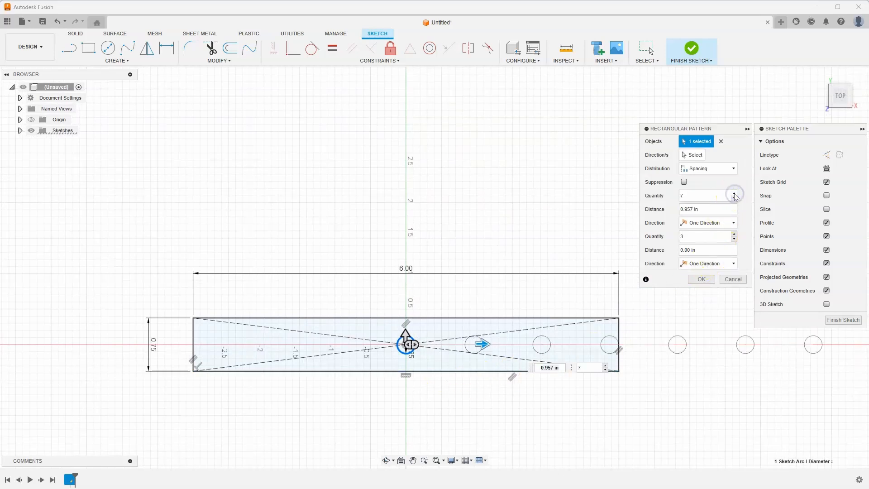
{"action": "mouse_move", "coordinate": [783, 350]}
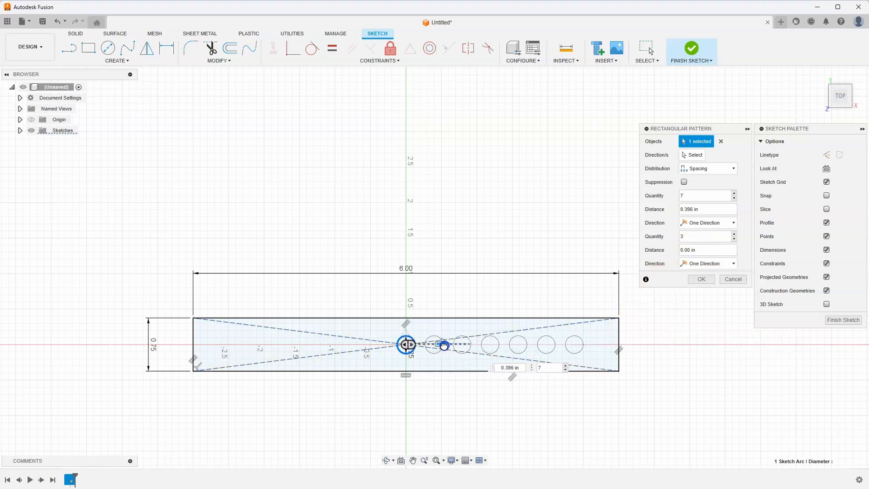
{"action": "left_click", "coordinate": [706, 223]}
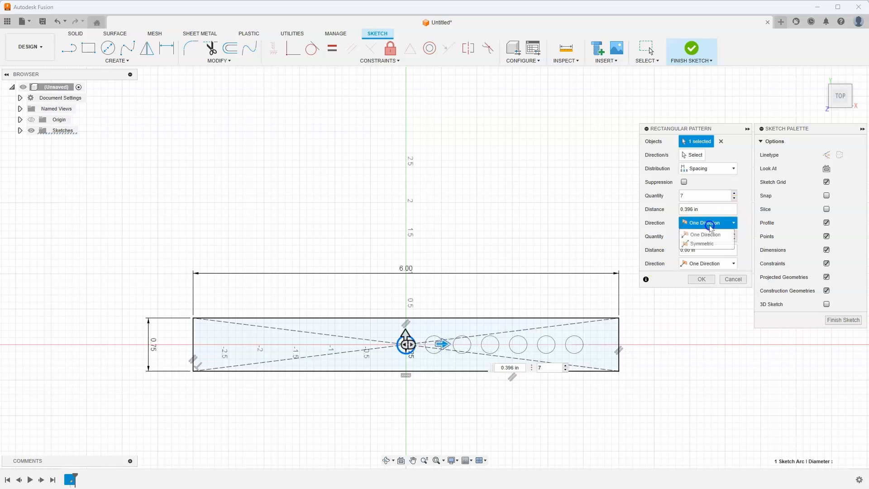
{"action": "left_click", "coordinate": [701, 243]}
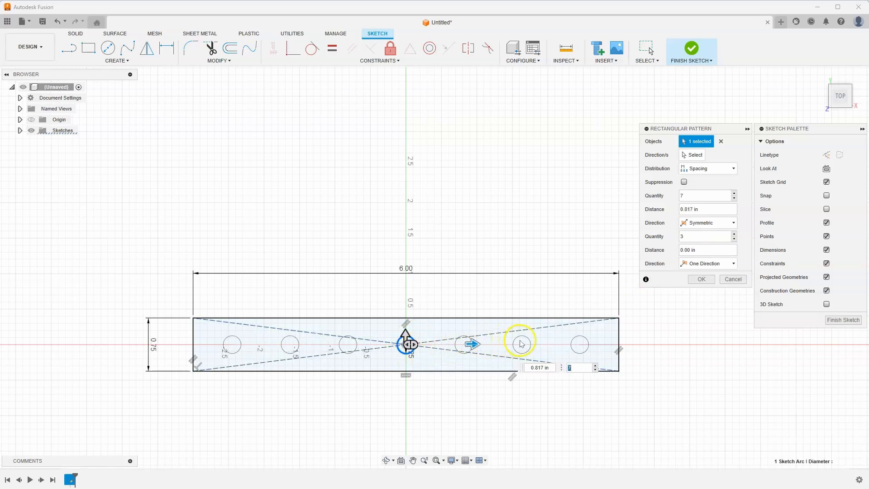
{"action": "mouse_move", "coordinate": [282, 348]}
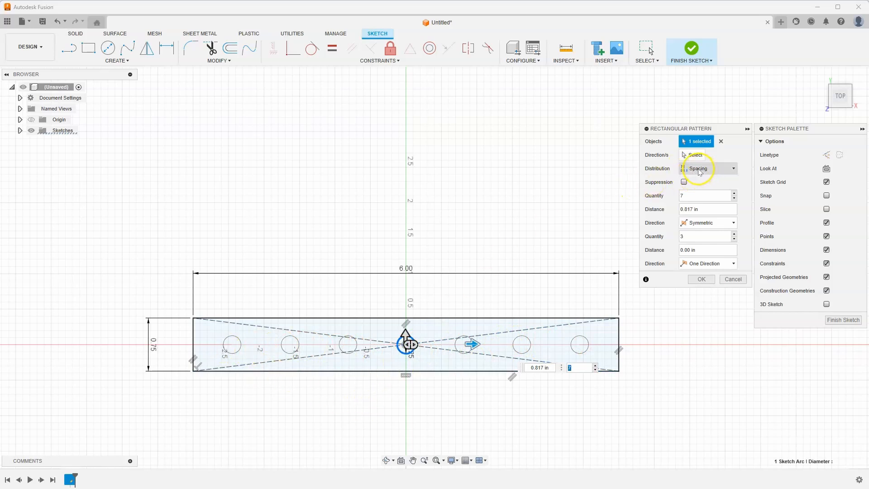
{"action": "mouse_move", "coordinate": [557, 359]}
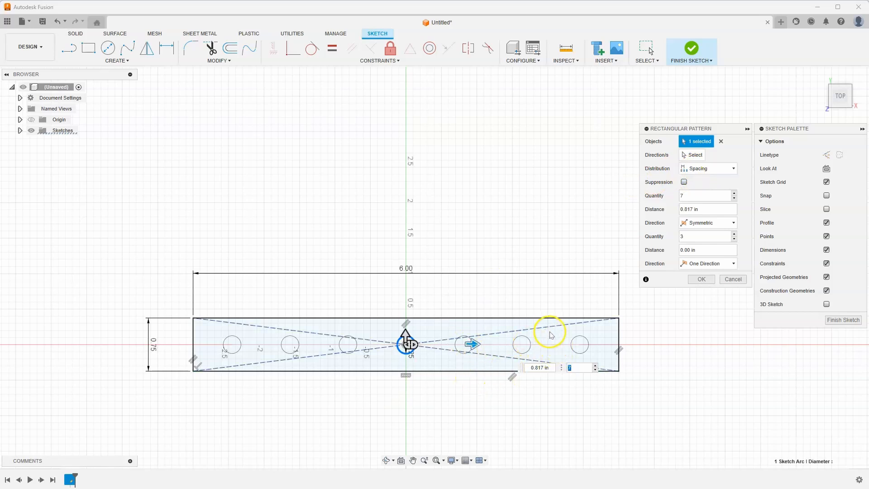
{"action": "mouse_move", "coordinate": [552, 287]}
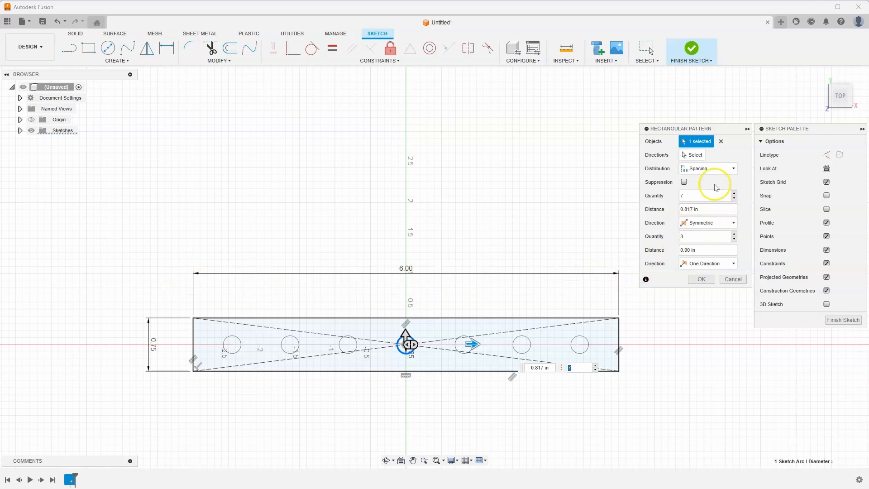
- Set the pattern distribution to Extent with a distance of length/2
{"action": "left_click", "coordinate": [709, 168]}
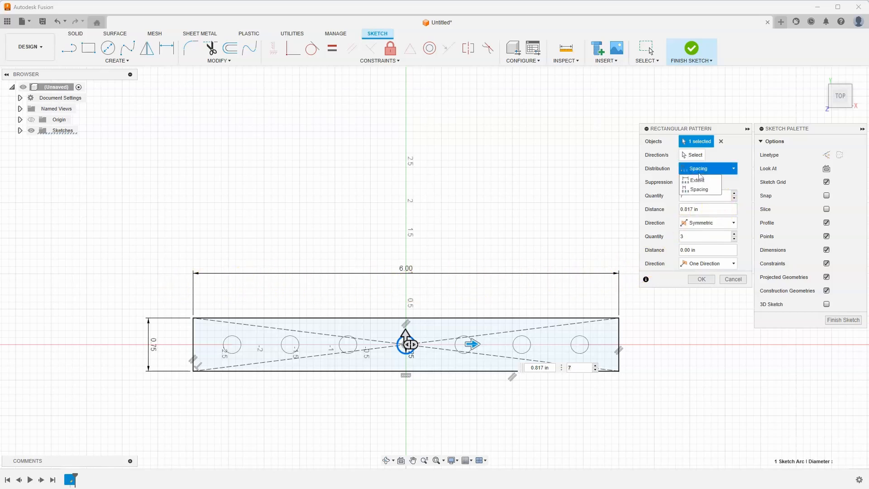
{"action": "left_click", "coordinate": [698, 180]}
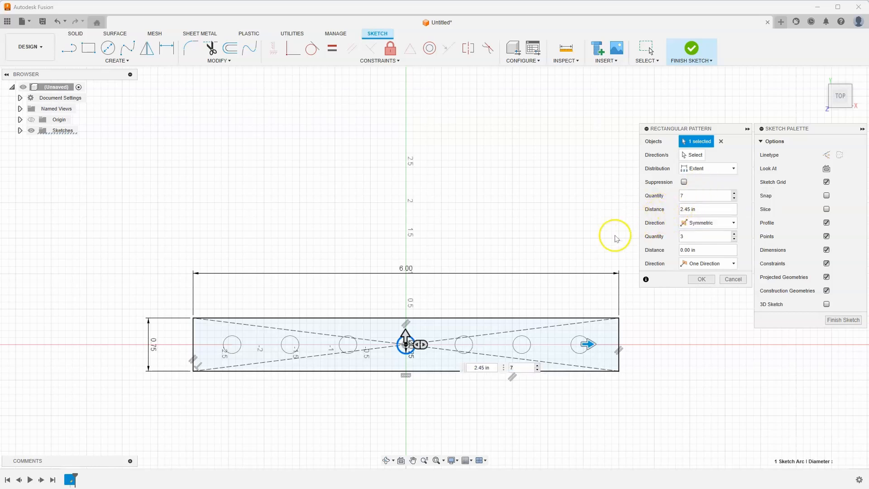
{"action": "mouse_move", "coordinate": [626, 318]}
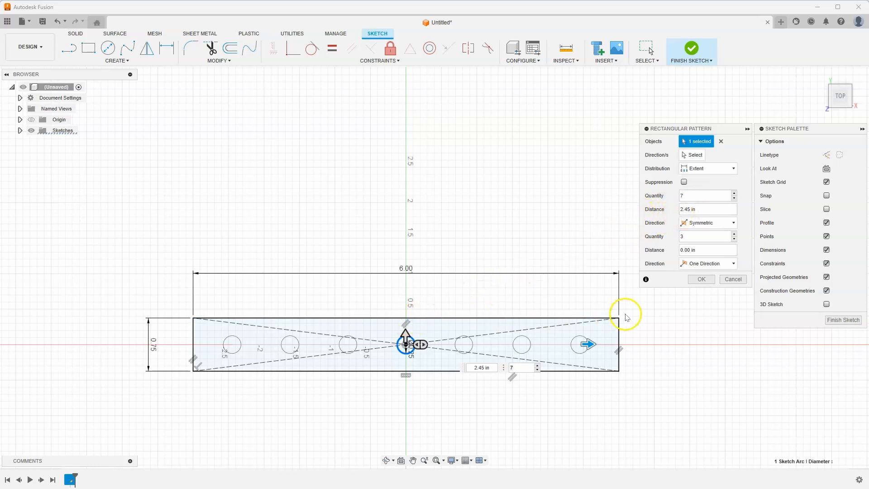
{"action": "mouse_move", "coordinate": [272, 355]}
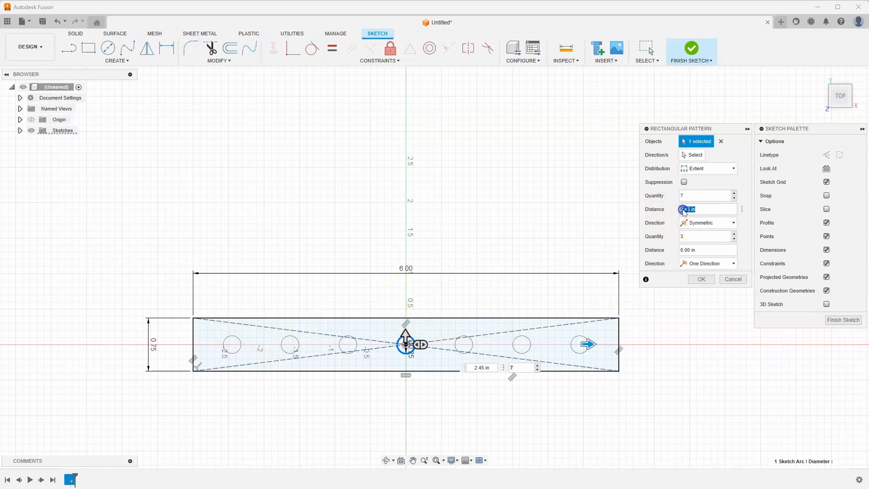
{"action": "type", "text": "length /2"}
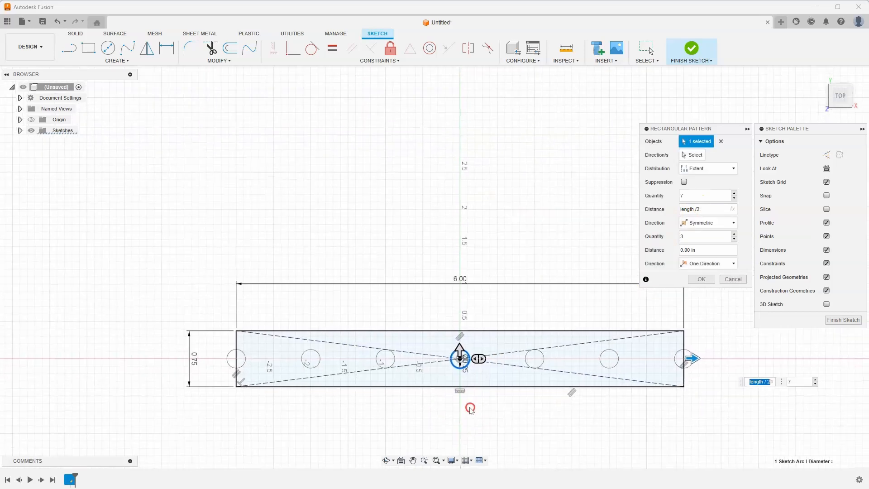
{"action": "mouse_move", "coordinate": [523, 361]}
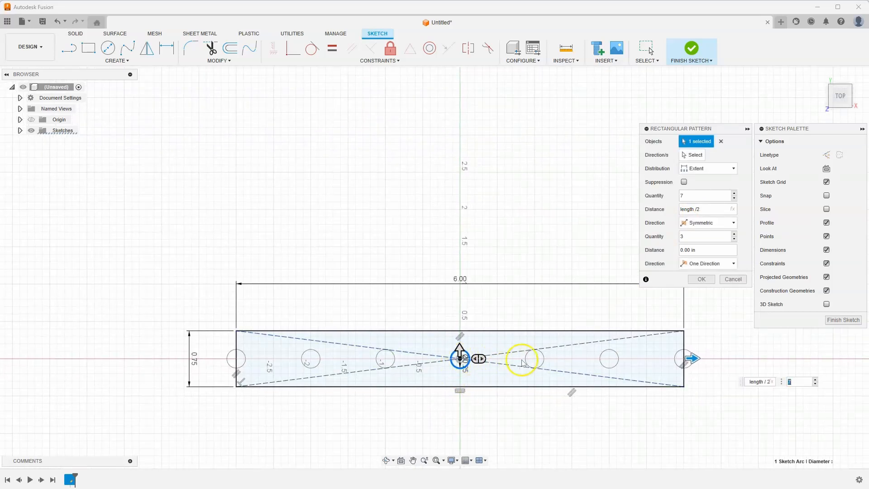
{"action": "mouse_move", "coordinate": [688, 358]}
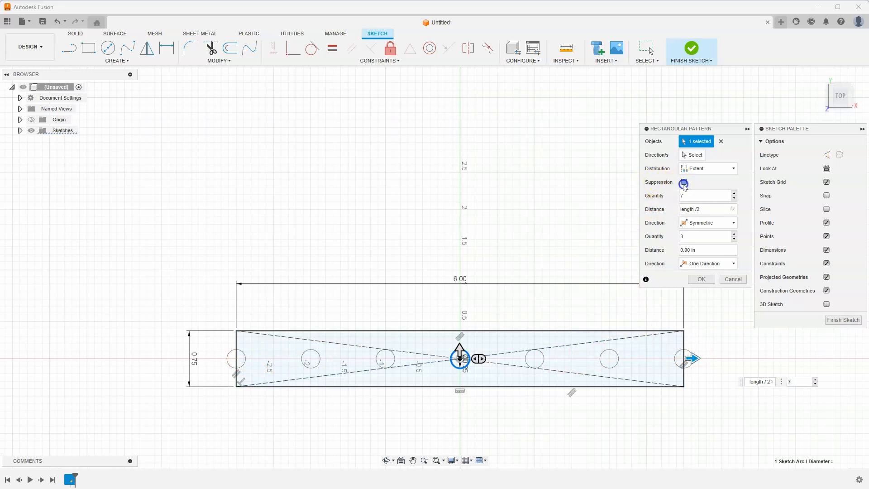
- Enable Suppression, turn off the two end copies, and confirm the pattern
{"action": "left_click", "coordinate": [683, 184]}
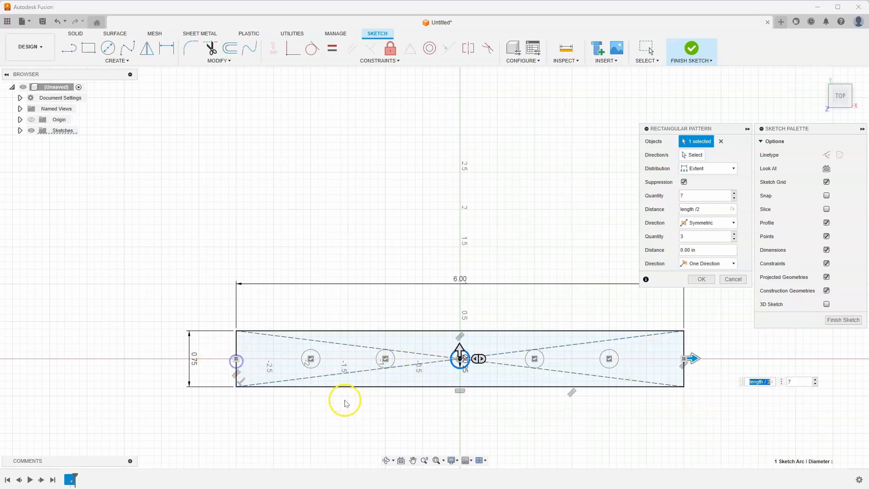
{"action": "mouse_move", "coordinate": [692, 293]}
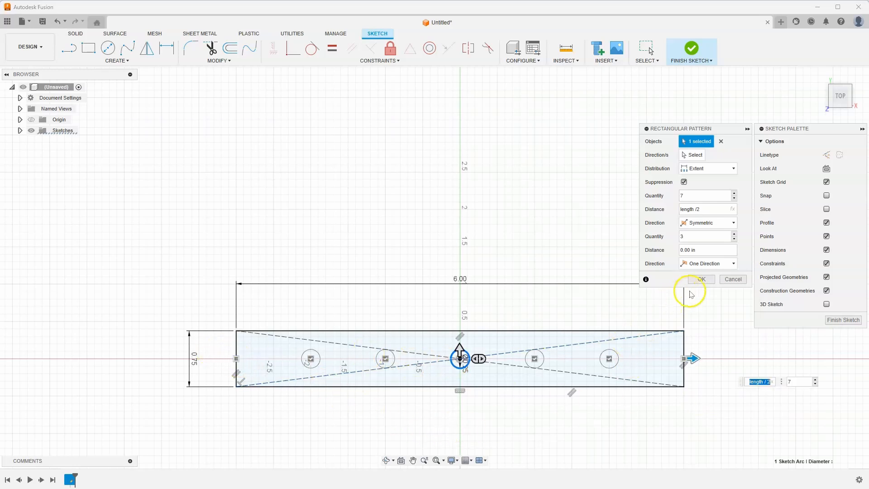
{"action": "left_click", "coordinate": [701, 279]}
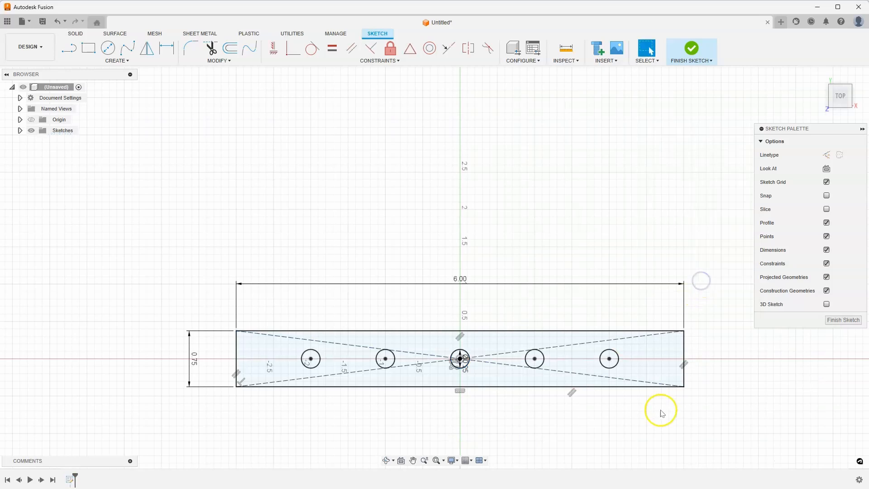
{"action": "left_click", "coordinate": [365, 377]}
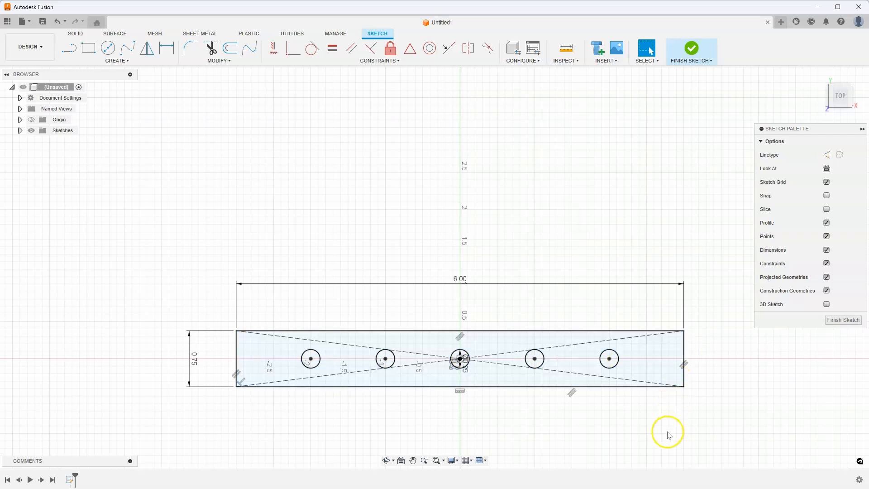
{"action": "mouse_move", "coordinate": [660, 438]}
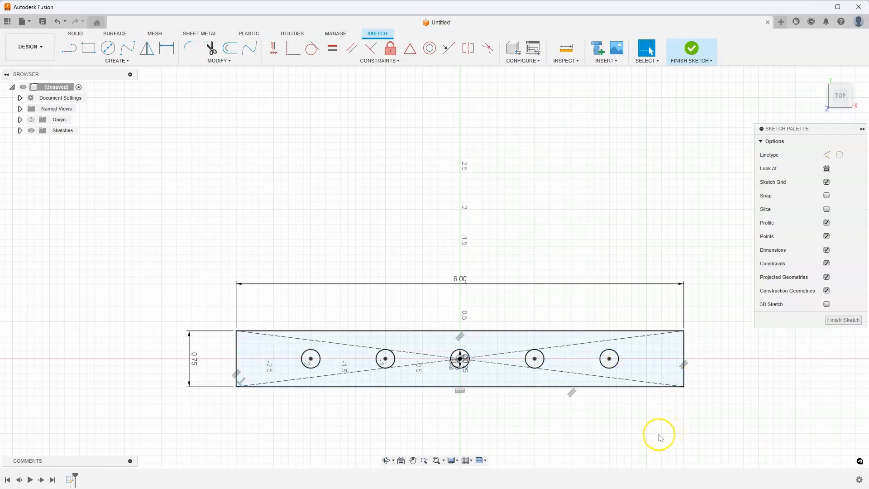
{"action": "mouse_move", "coordinate": [548, 437]}
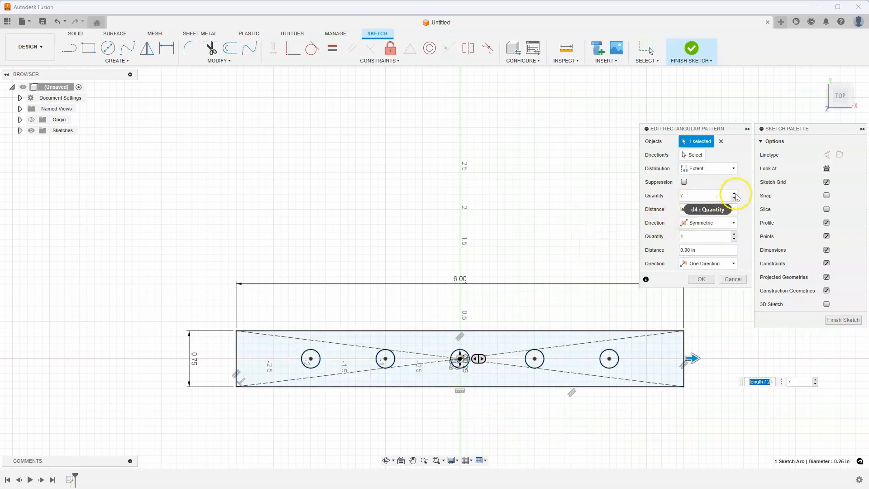
- Raise the circle pattern quantity to 11 and confirm it
{"action": "left_click", "coordinate": [734, 193]}
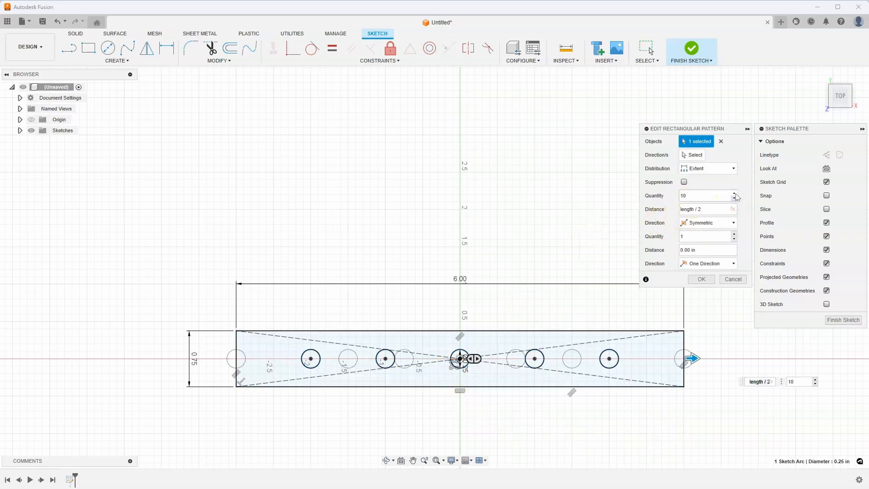
{"action": "left_click", "coordinate": [734, 193]}
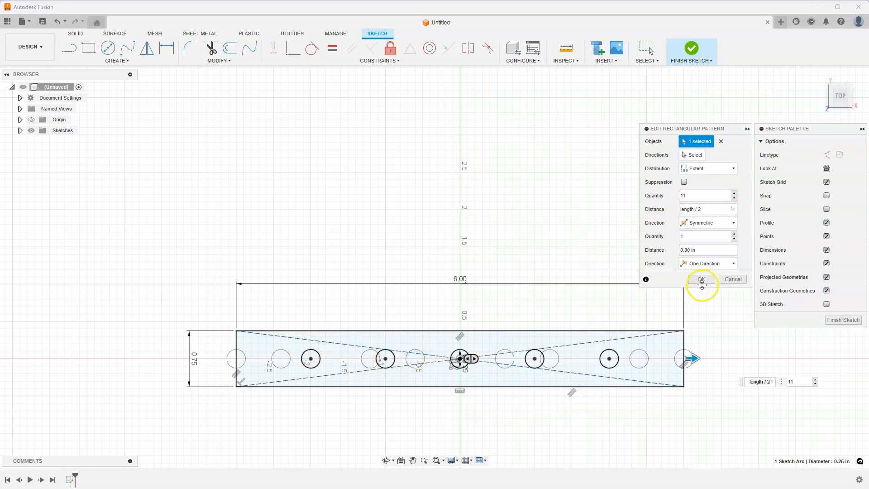
{"action": "left_click", "coordinate": [702, 280]}
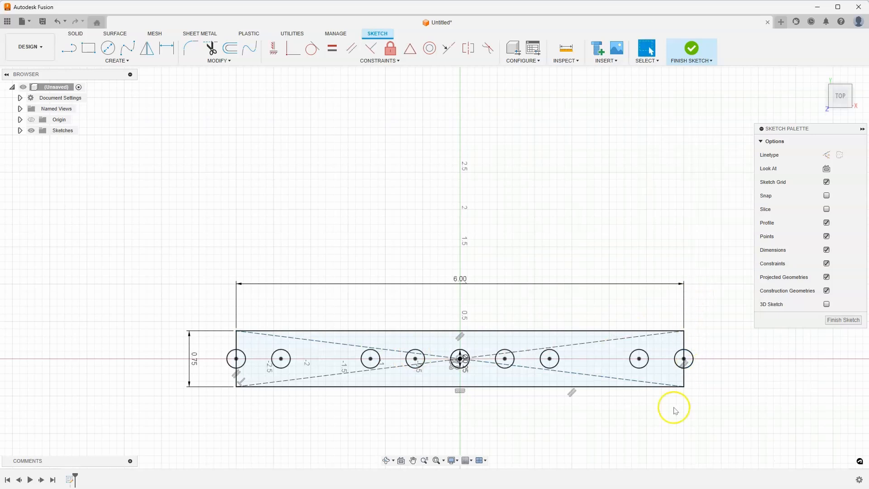
{"action": "mouse_move", "coordinate": [440, 454]}
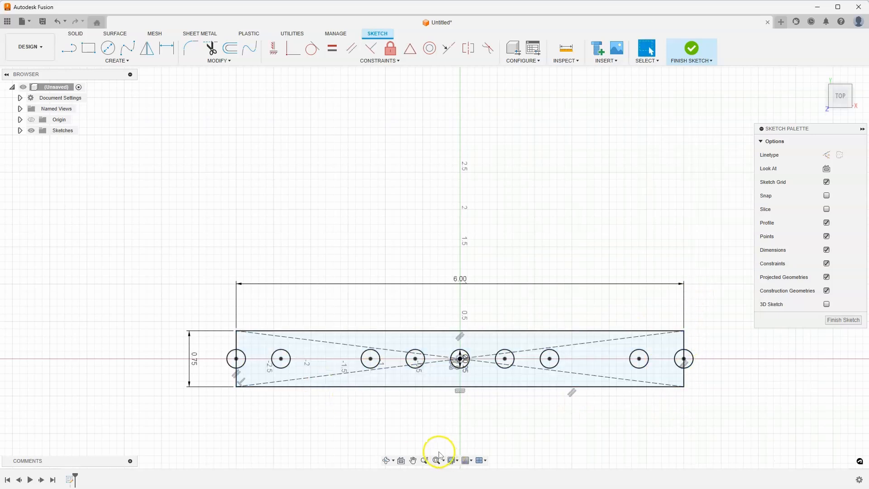
- Reopen the pattern, enable Suppression, suppress the end holes, and confirm
{"action": "left_click", "coordinate": [332, 363]}
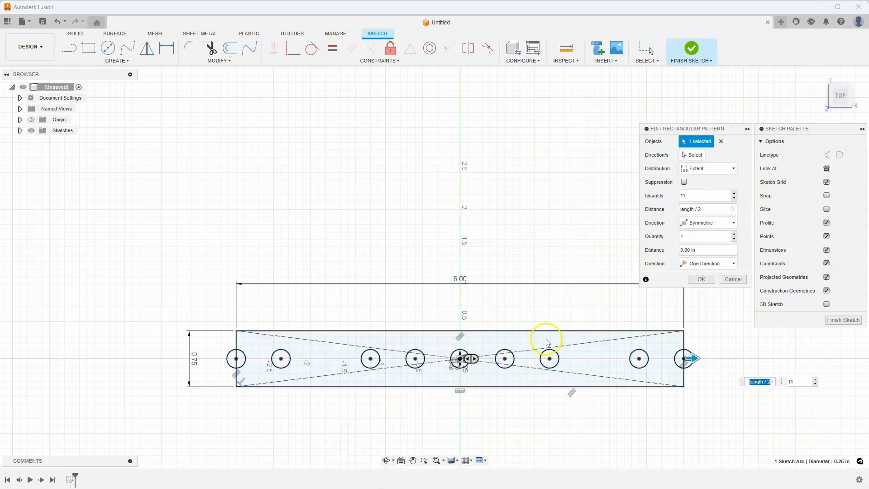
{"action": "left_click", "coordinate": [684, 182]}
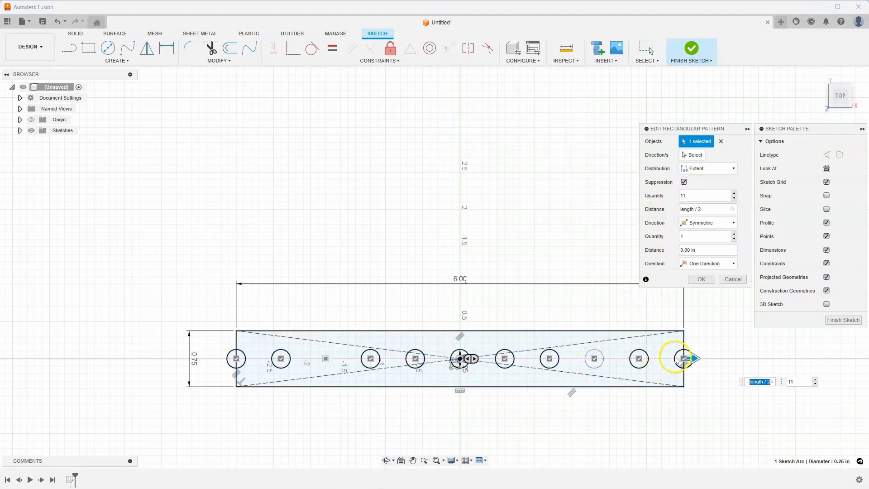
{"action": "mouse_move", "coordinate": [300, 358]}
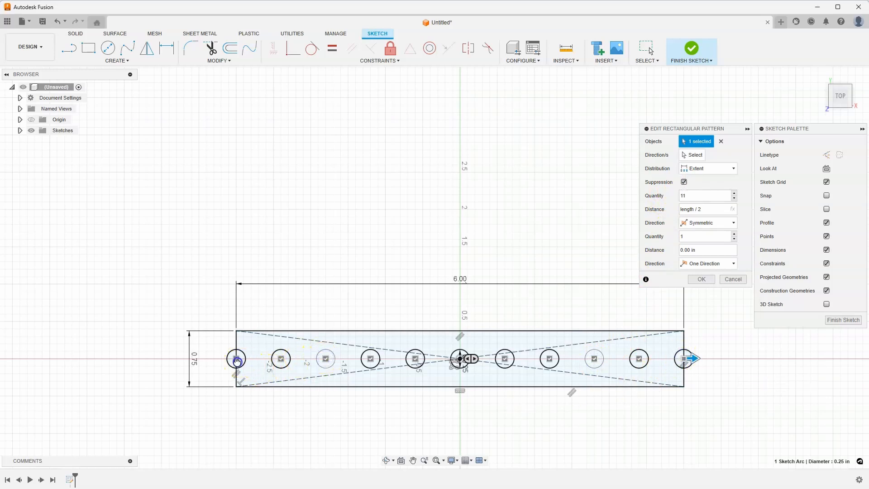
{"action": "left_click", "coordinate": [701, 279]}
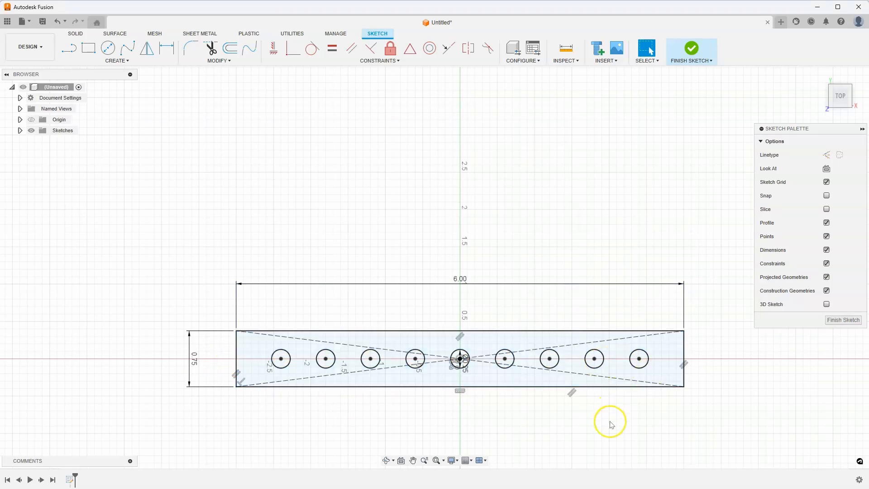
{"action": "left_click", "coordinate": [690, 47]}
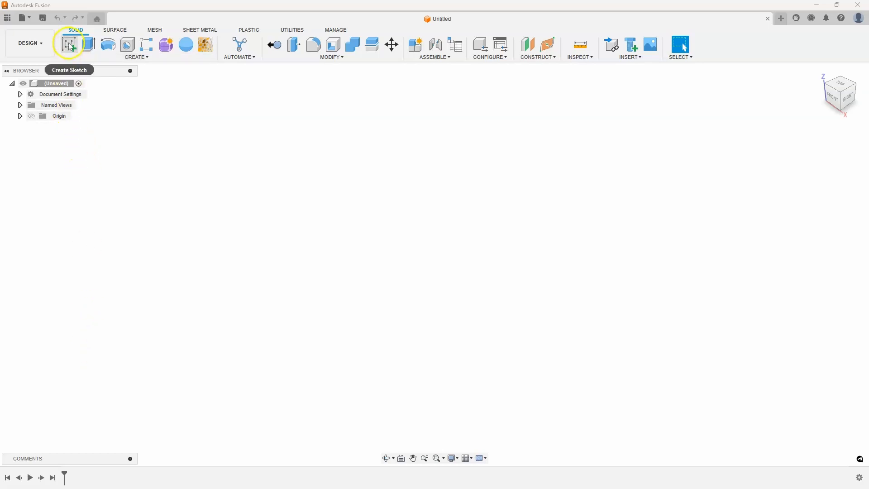
- Sketch a centred rectangle using length=6 by 0.75, with a circle near its left end
{"action": "left_click", "coordinate": [69, 44]}
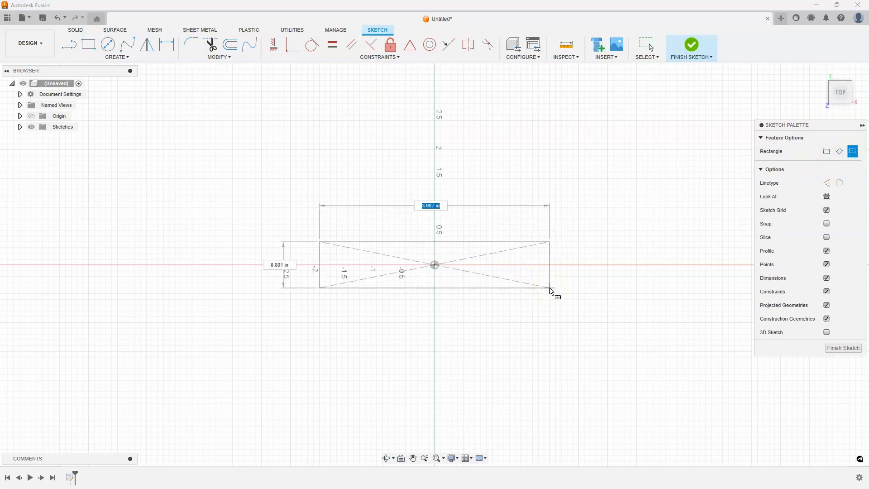
{"action": "type", "text": "length="}
{"action": "left_click", "coordinate": [279, 265]}
{"action": "type", "text": "0.75"}
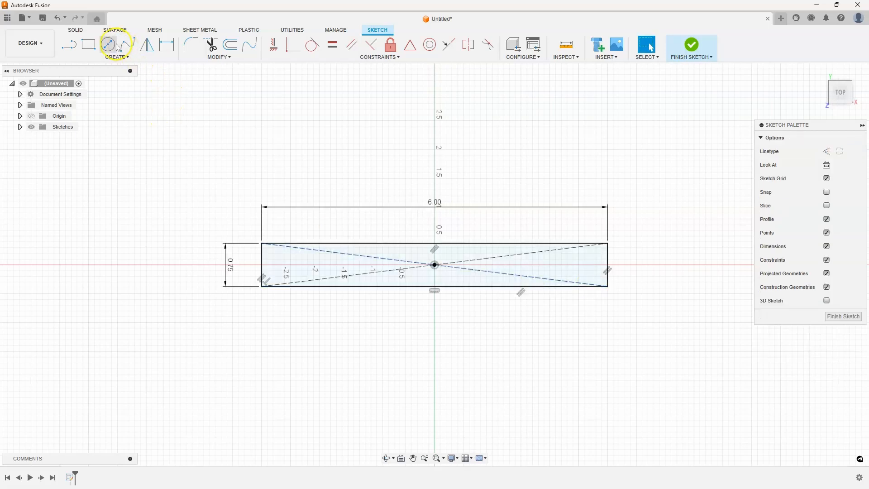
{"action": "left_click", "coordinate": [109, 44]}
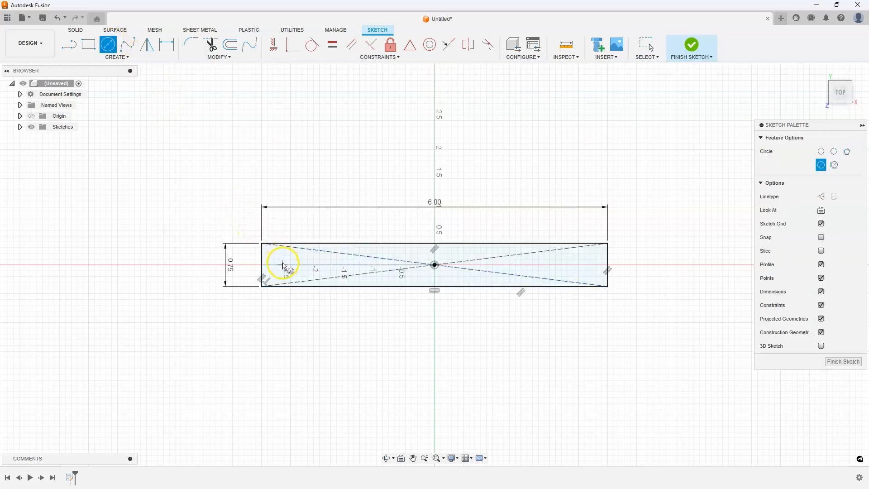
{"action": "left_click", "coordinate": [282, 264]}
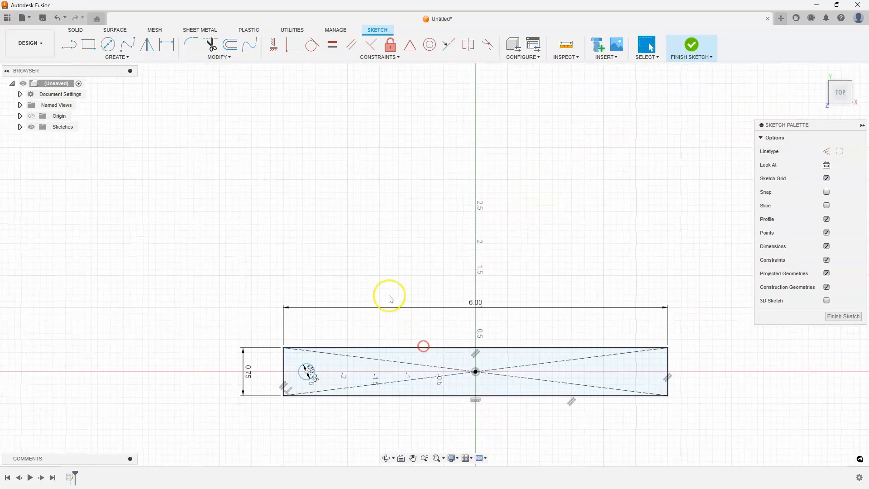
- Create user parameter 'qty' with No Units and expression 10, then close Parameters
{"action": "left_click", "coordinate": [218, 56]}
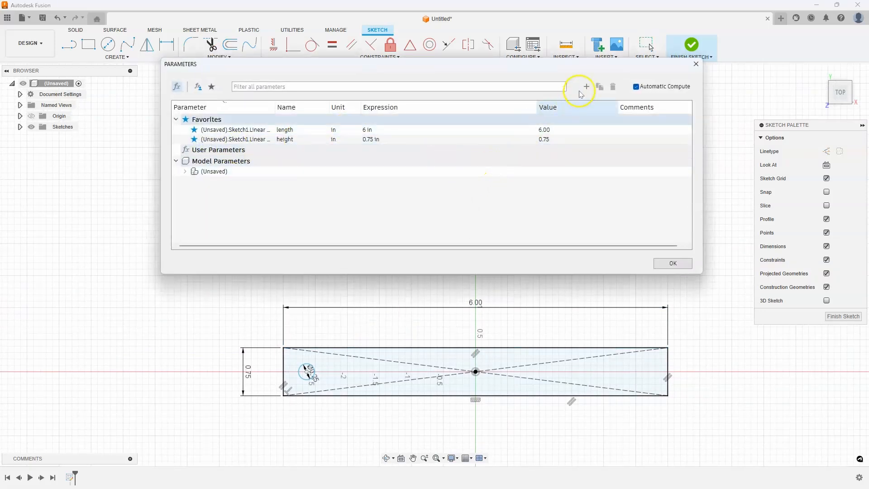
{"action": "left_click", "coordinate": [586, 87]}
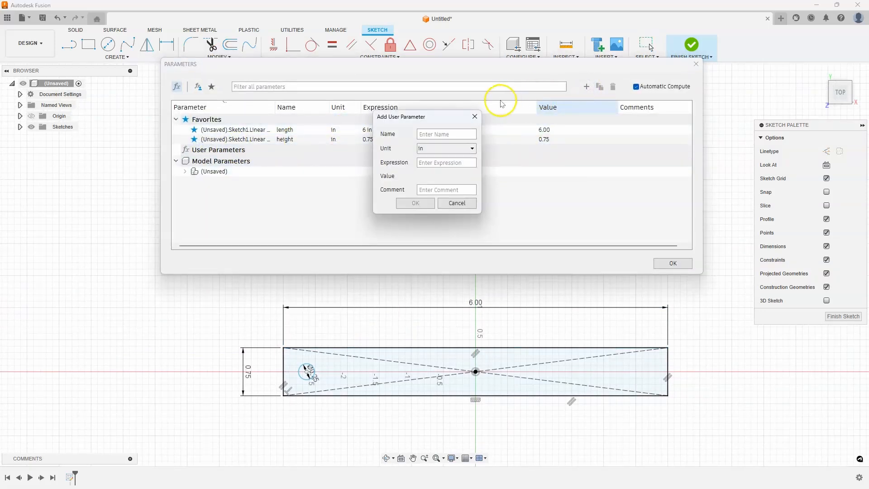
{"action": "type", "text": "qty"}
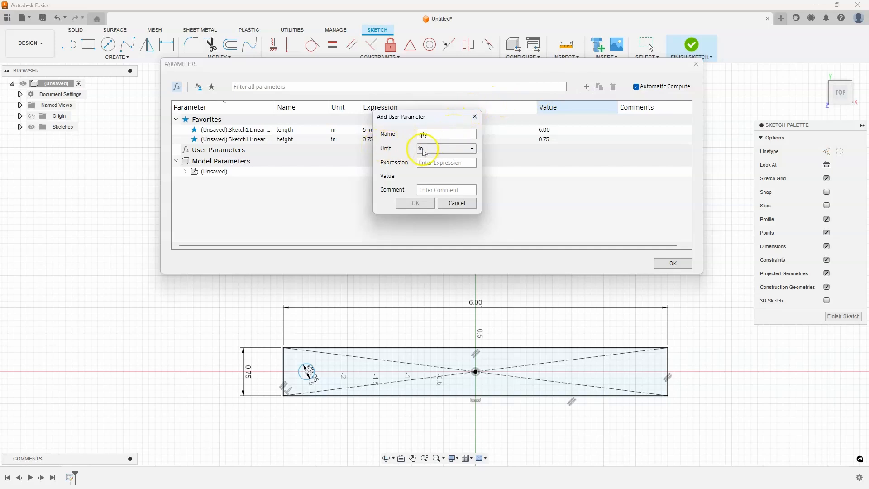
{"action": "left_click", "coordinate": [471, 148]}
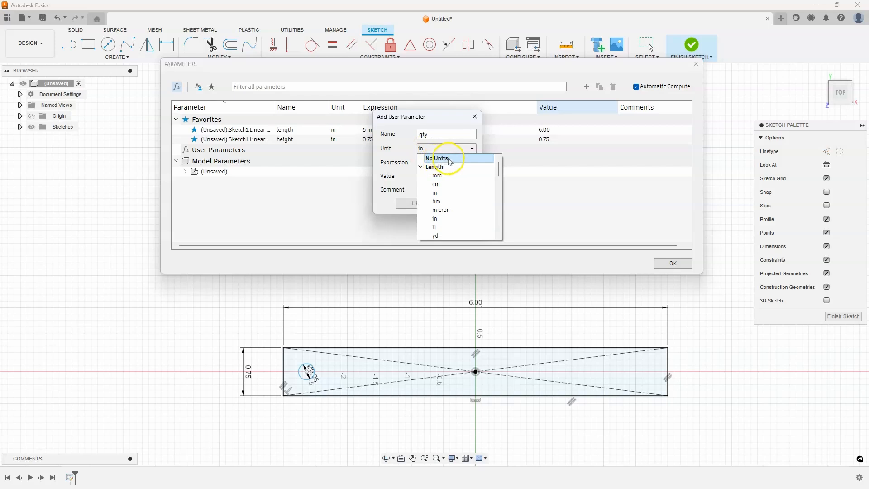
{"action": "left_click", "coordinate": [440, 158]}
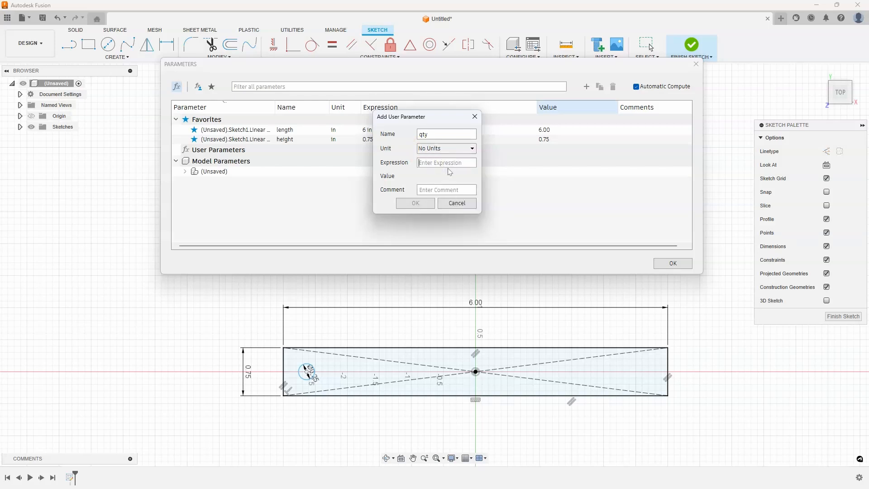
{"action": "left_click", "coordinate": [414, 203]}
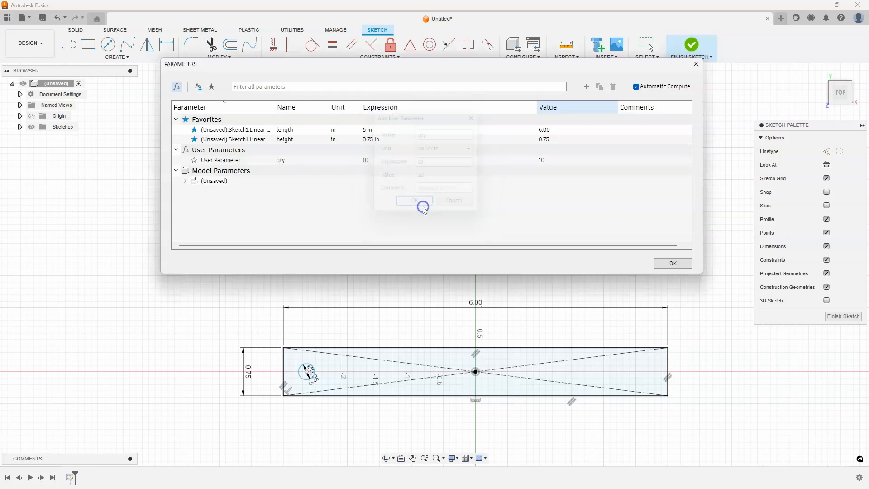
{"action": "left_click", "coordinate": [413, 200]}
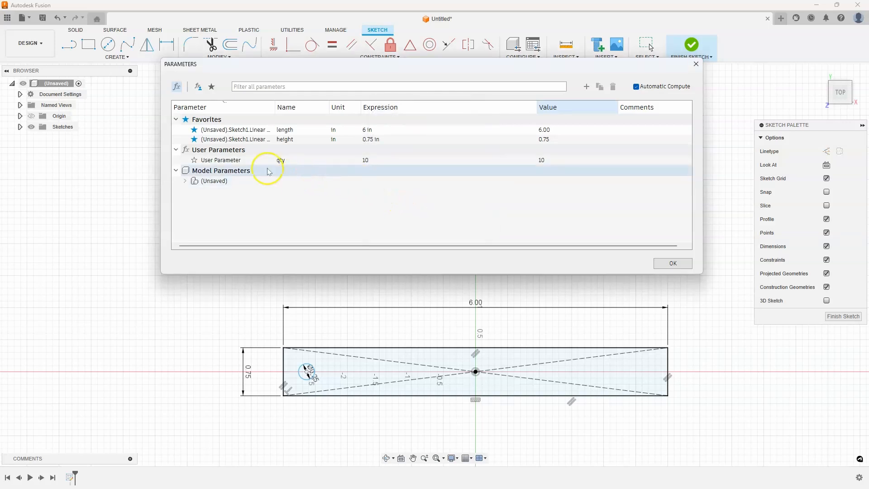
{"action": "left_click", "coordinate": [672, 263]}
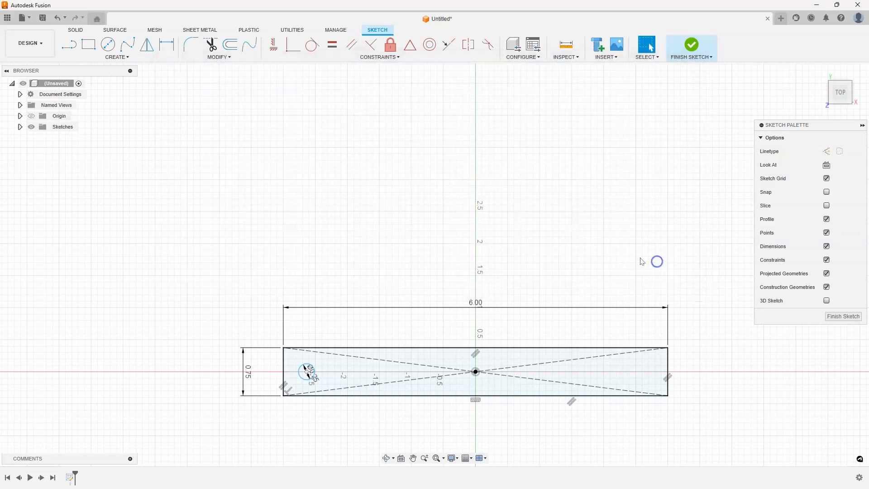
- Pattern the small circle along the rectangle with quantity set to qty, and confirm
{"action": "left_click", "coordinate": [116, 57]}
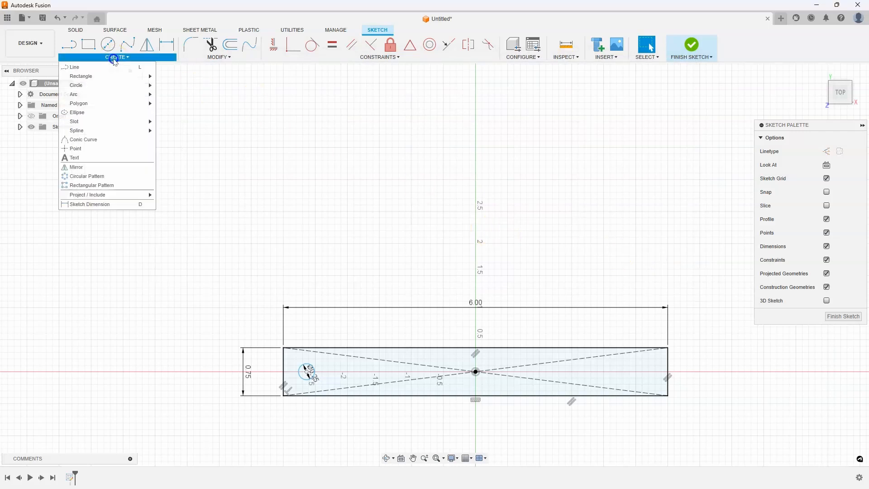
{"action": "left_click", "coordinate": [92, 185]}
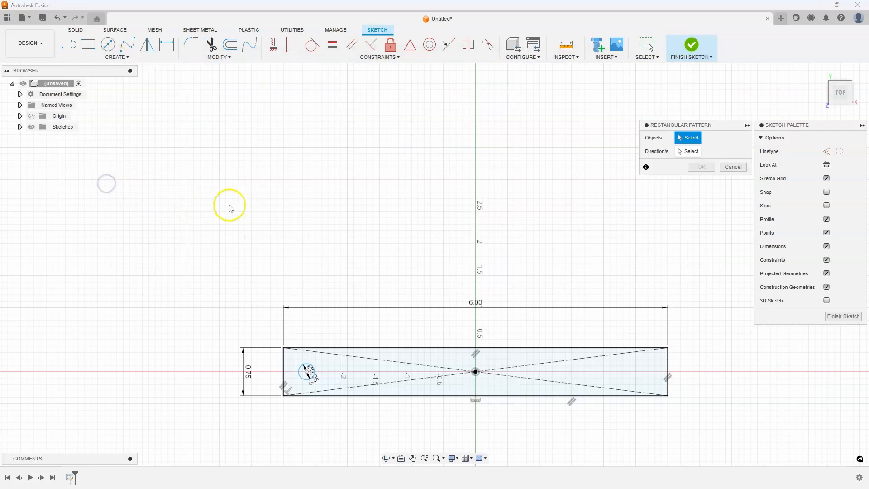
{"action": "left_click", "coordinate": [306, 370]}
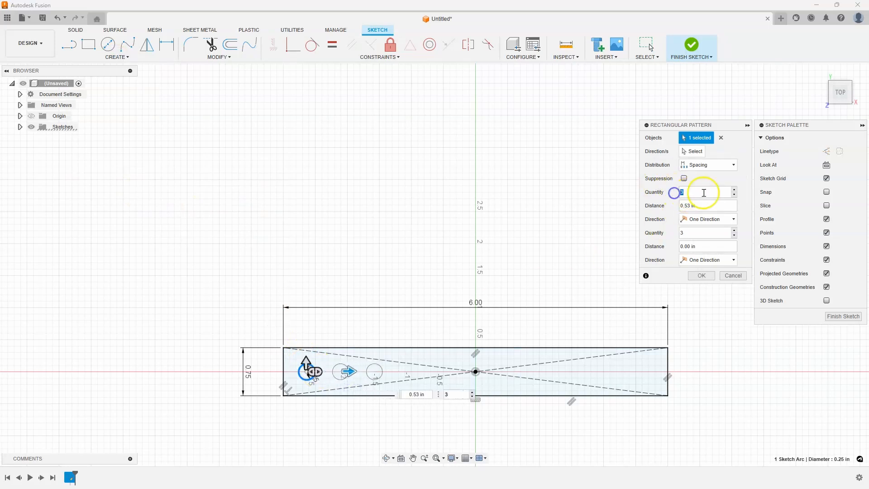
{"action": "type", "text": "qty"}
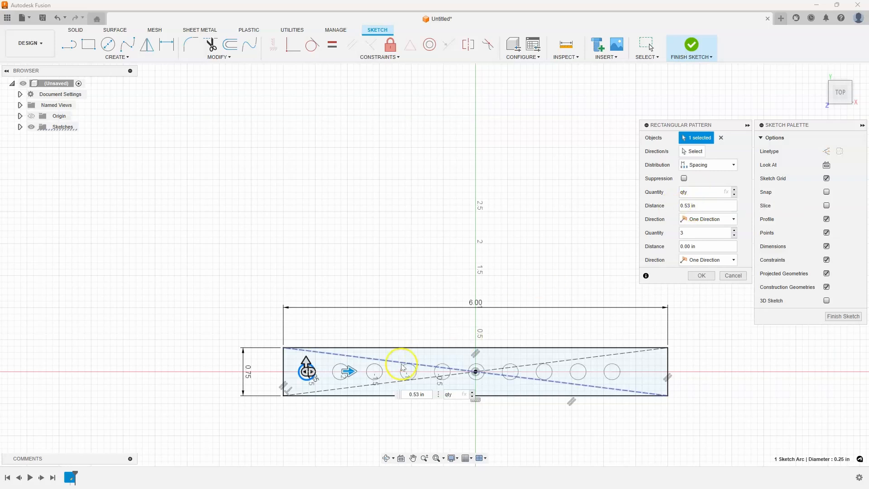
{"action": "mouse_move", "coordinate": [538, 377]}
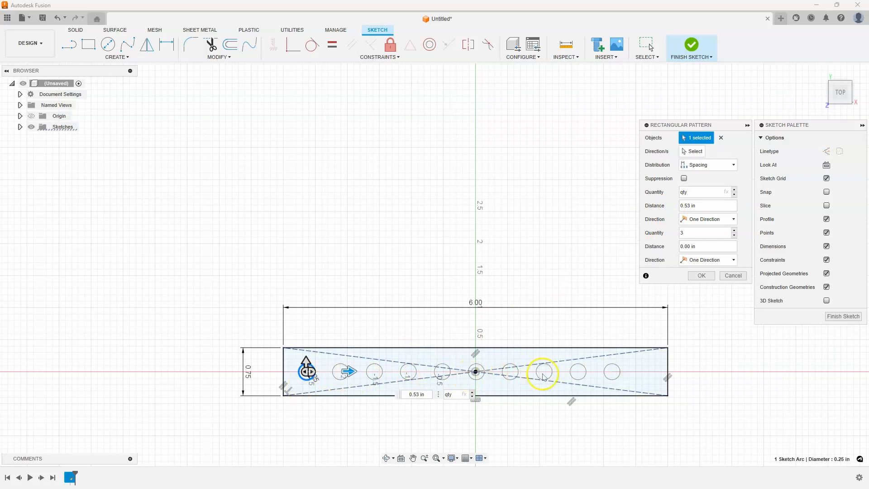
{"action": "mouse_move", "coordinate": [357, 370]}
{"action": "type", "text": "0.572"}
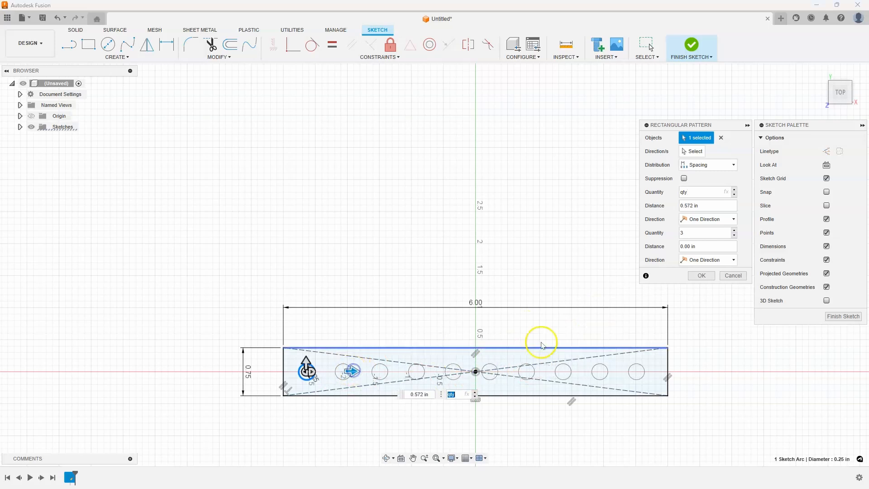
{"action": "left_click", "coordinate": [701, 276]}
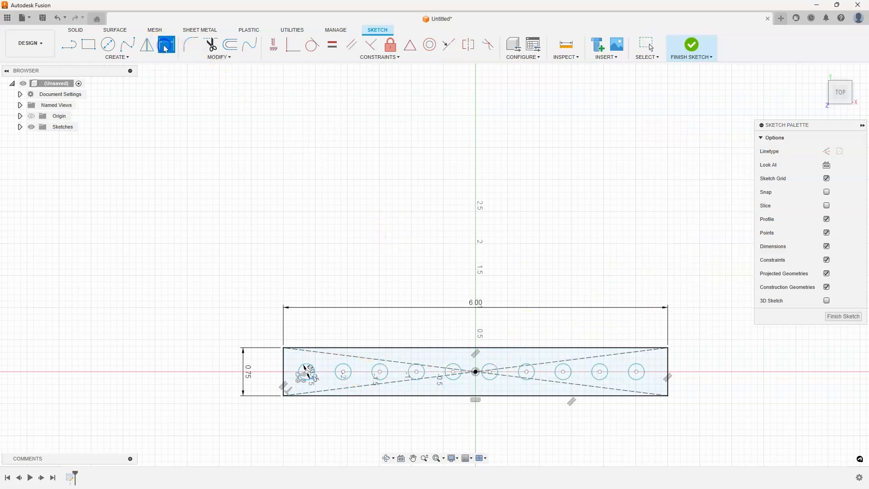
- Dimension the first two hole centres, accepting it as a driven 0.572 in dimension
{"action": "left_click", "coordinate": [304, 372]}
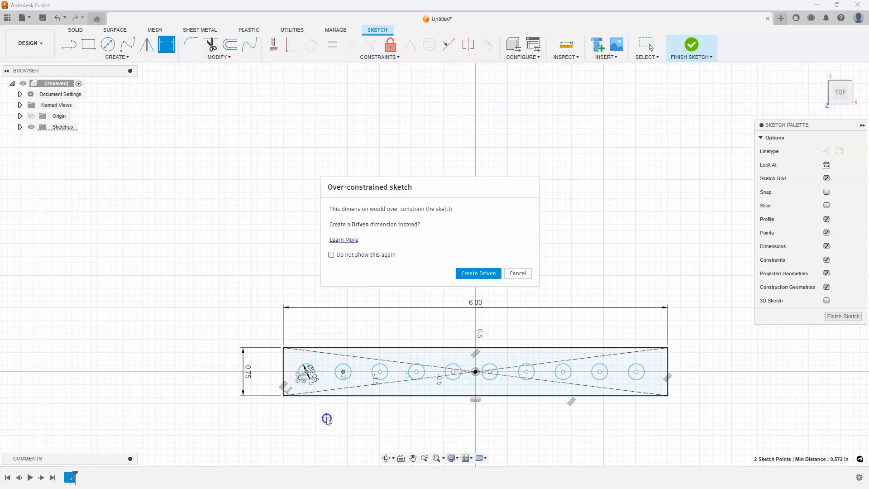
{"action": "mouse_move", "coordinate": [334, 216]}
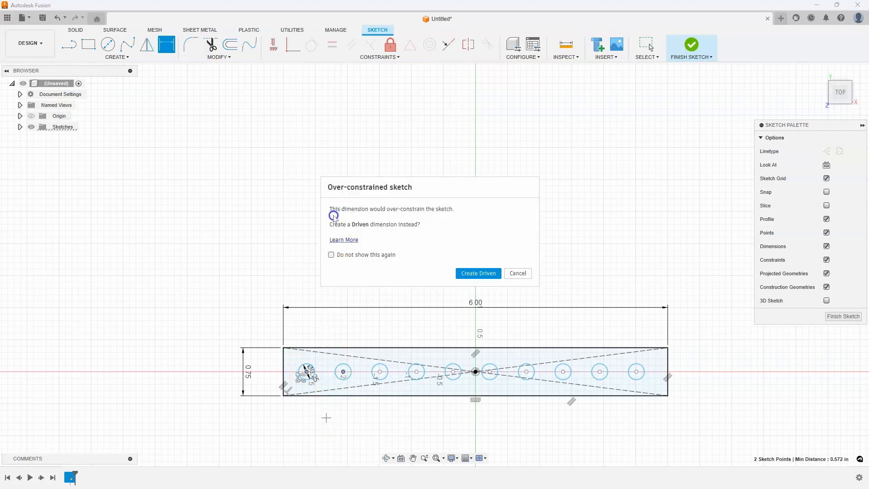
{"action": "mouse_move", "coordinate": [390, 198]}
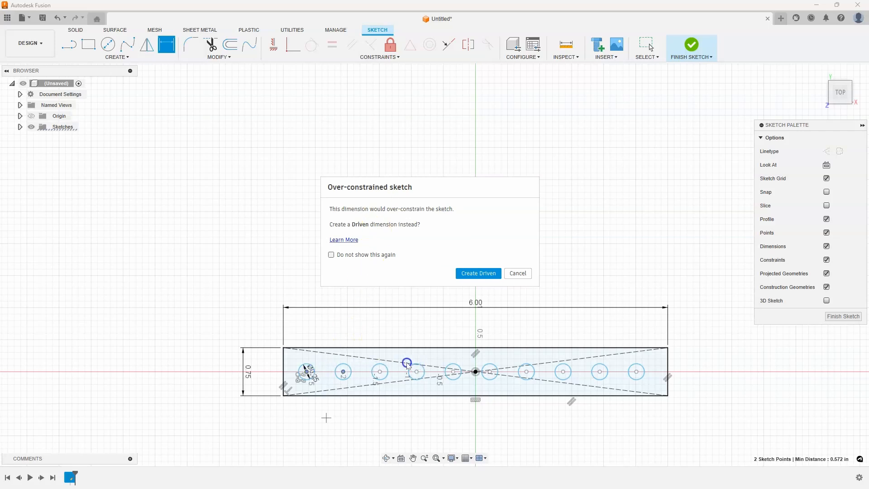
{"action": "mouse_move", "coordinate": [340, 417]}
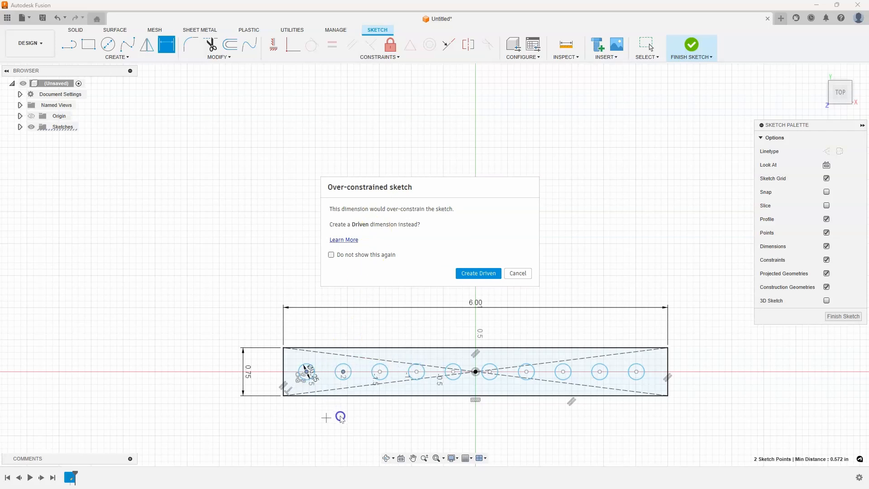
{"action": "mouse_move", "coordinate": [362, 229]}
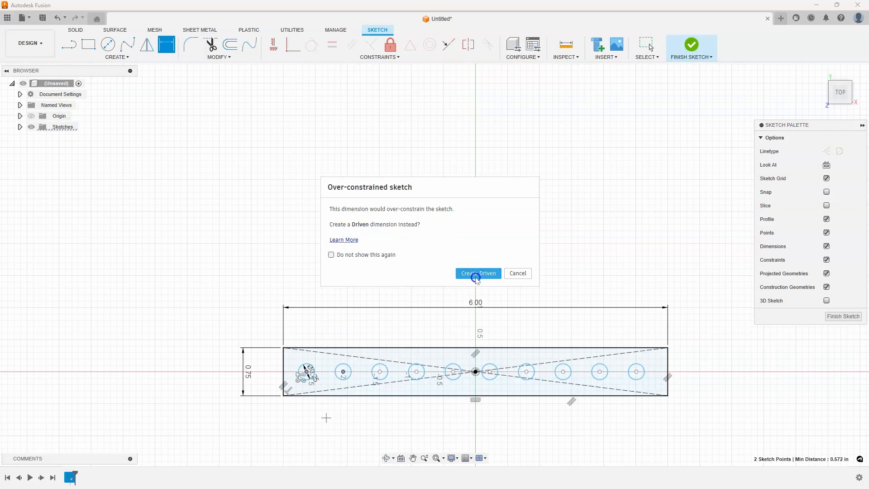
{"action": "left_click", "coordinate": [477, 274]}
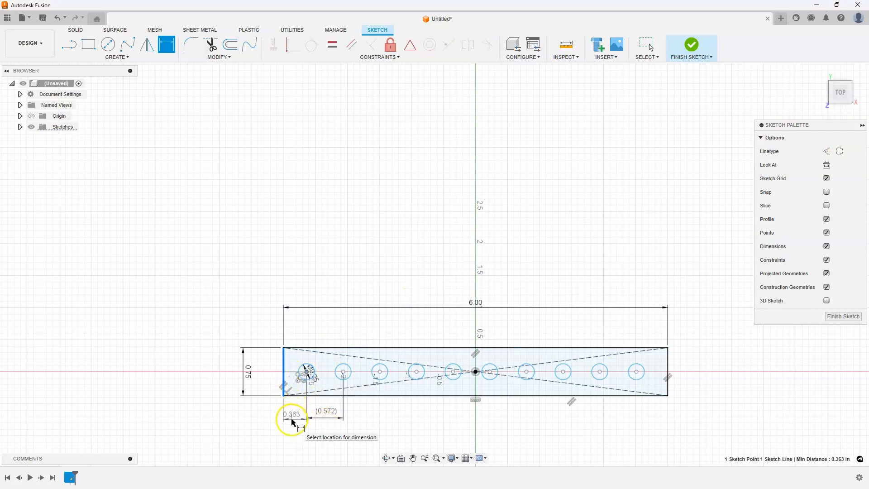
- Place a dimension from the rectangle's left edge to the first hole centre
{"action": "left_click", "coordinate": [293, 416]}
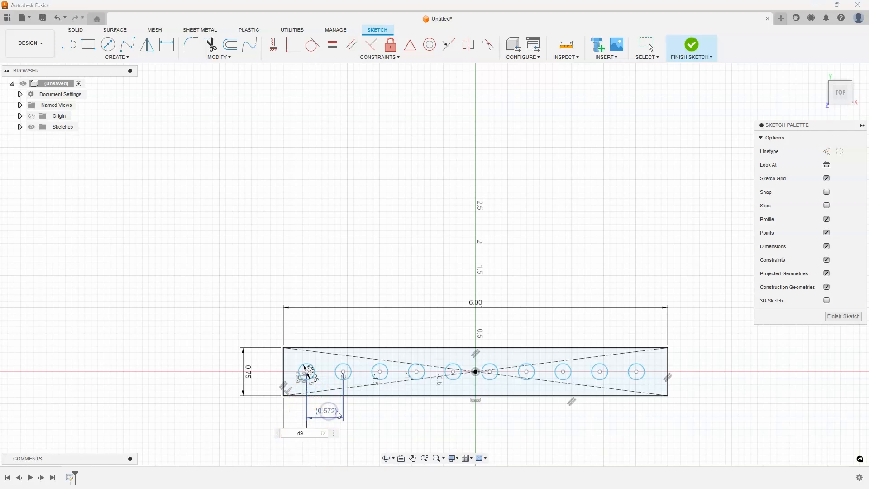
{"action": "mouse_move", "coordinate": [356, 410]}
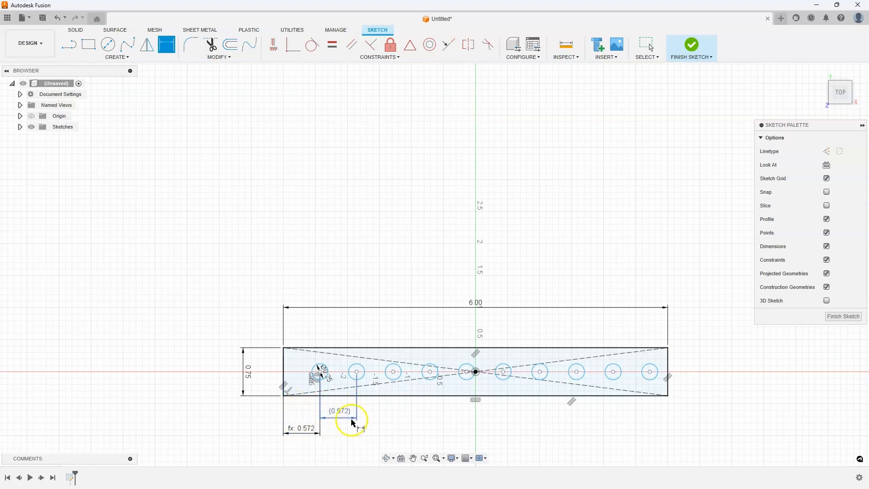
{"action": "mouse_move", "coordinate": [378, 419]}
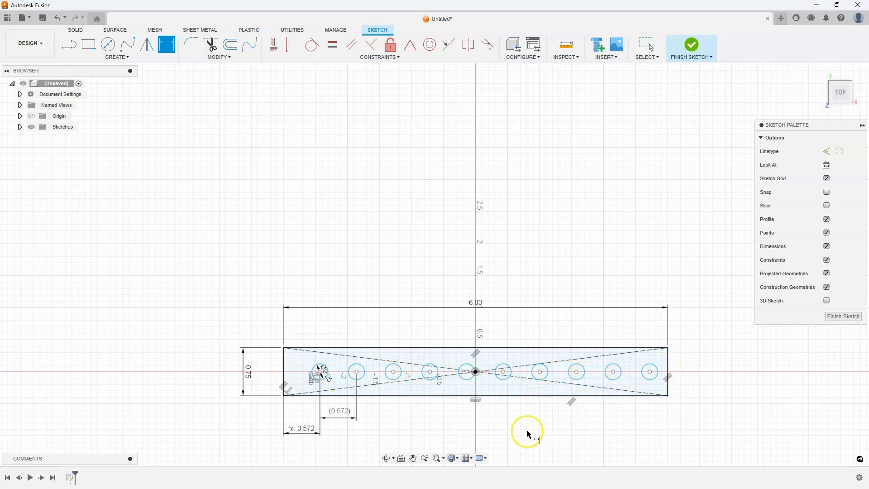
{"action": "mouse_move", "coordinate": [402, 274]}
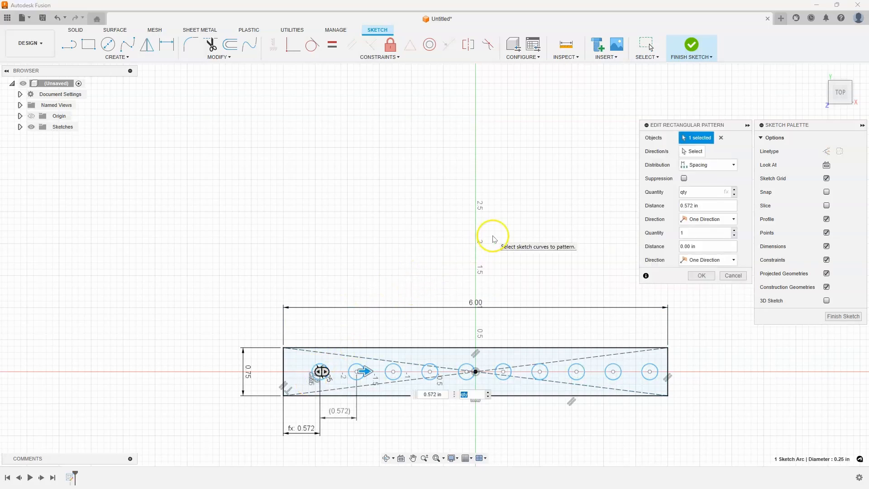
{"action": "mouse_move", "coordinate": [676, 210]}
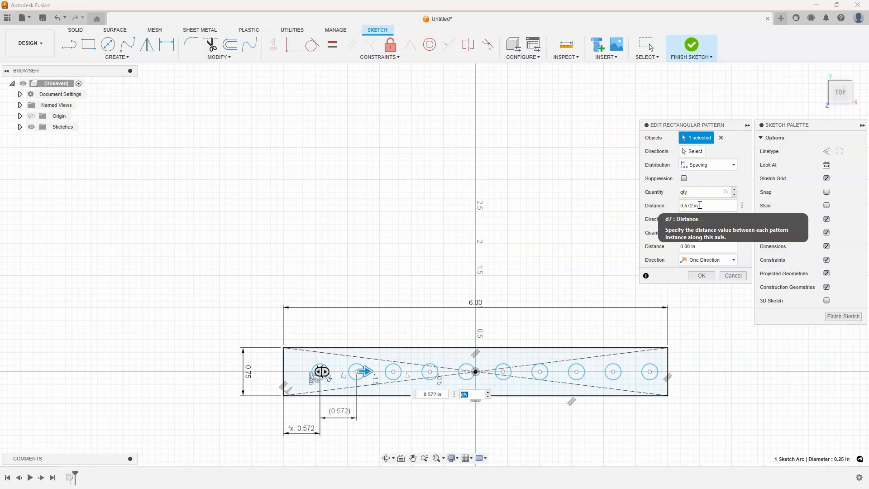
- Replace the pattern Distance with the expression length / qty
{"action": "left_click", "coordinate": [704, 205]}
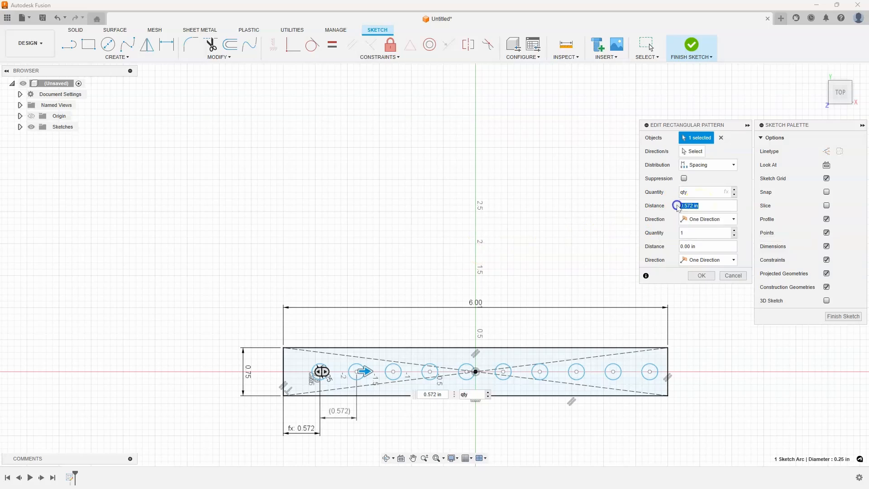
{"action": "mouse_move", "coordinate": [709, 204]}
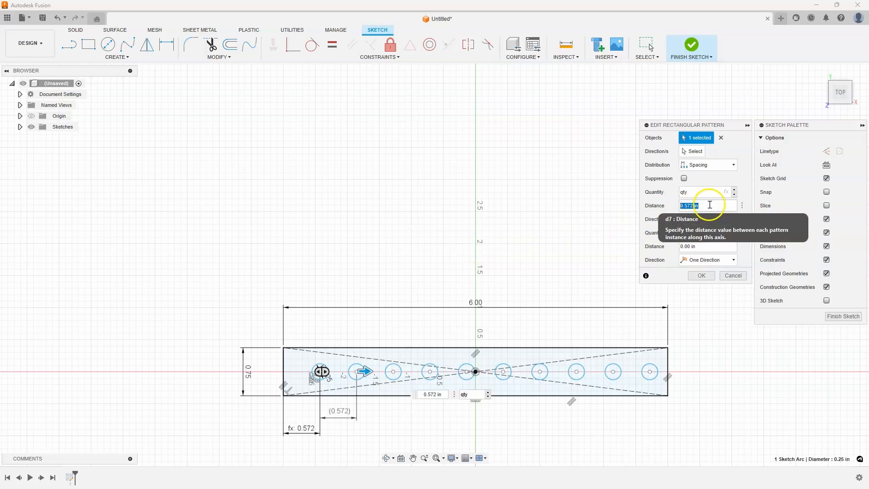
{"action": "type", "text": "length"}
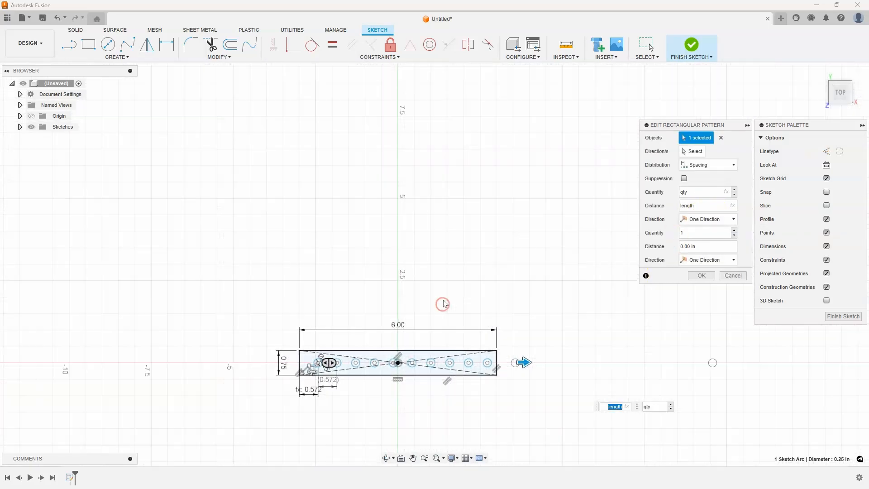
{"action": "mouse_move", "coordinate": [586, 383]}
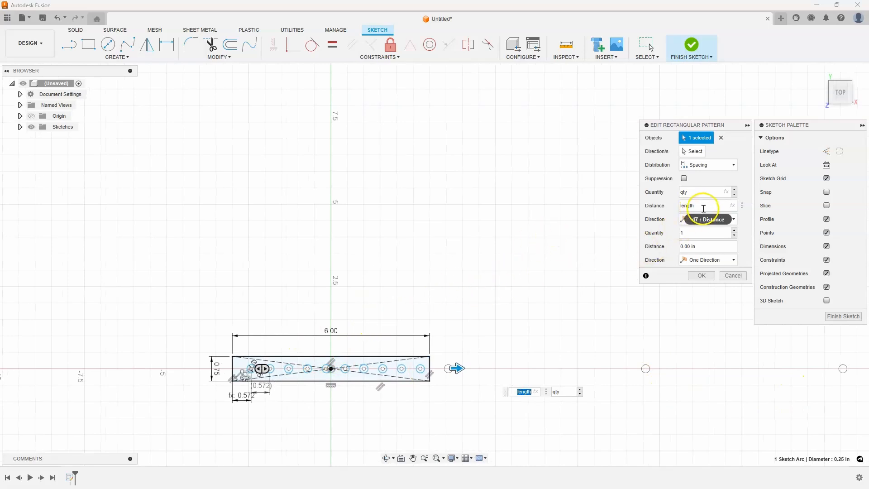
{"action": "type", "text": "/"}
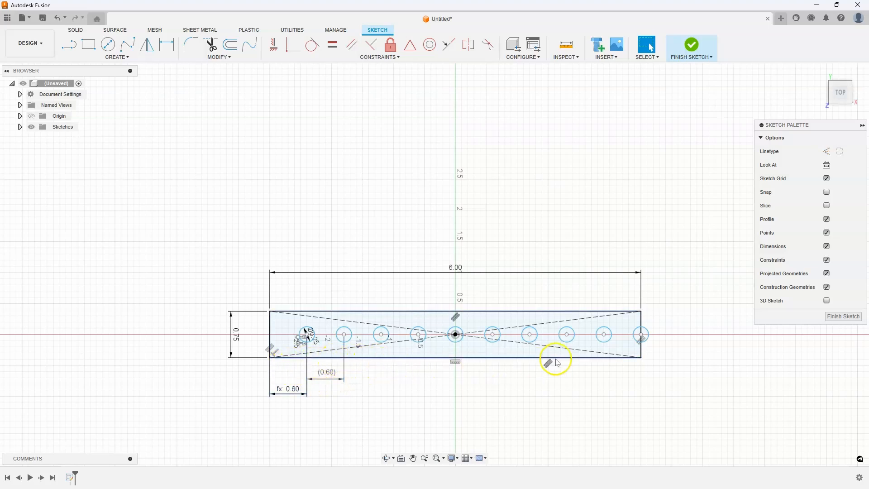
{"action": "mouse_move", "coordinate": [604, 385]}
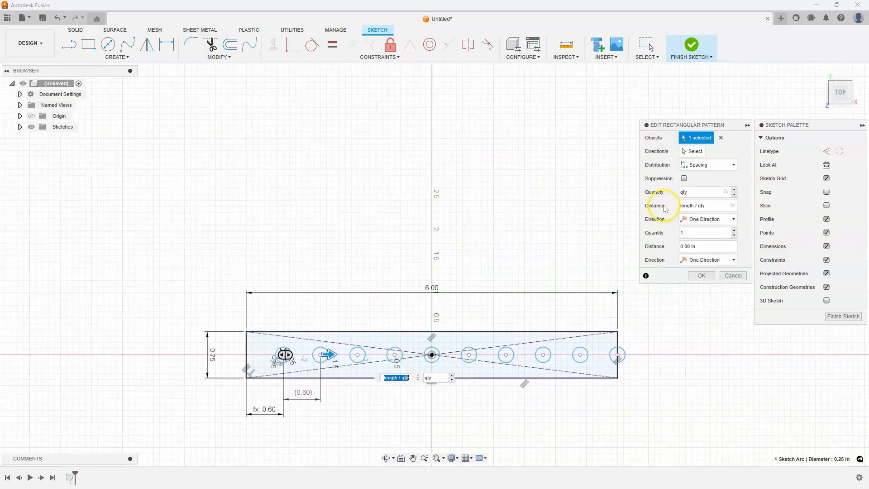
{"action": "mouse_move", "coordinate": [610, 358]}
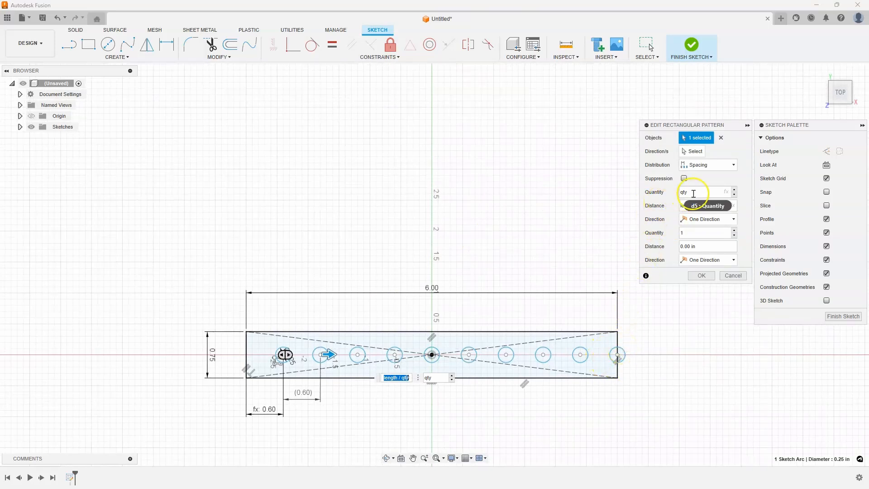
{"action": "mouse_move", "coordinate": [715, 193]}
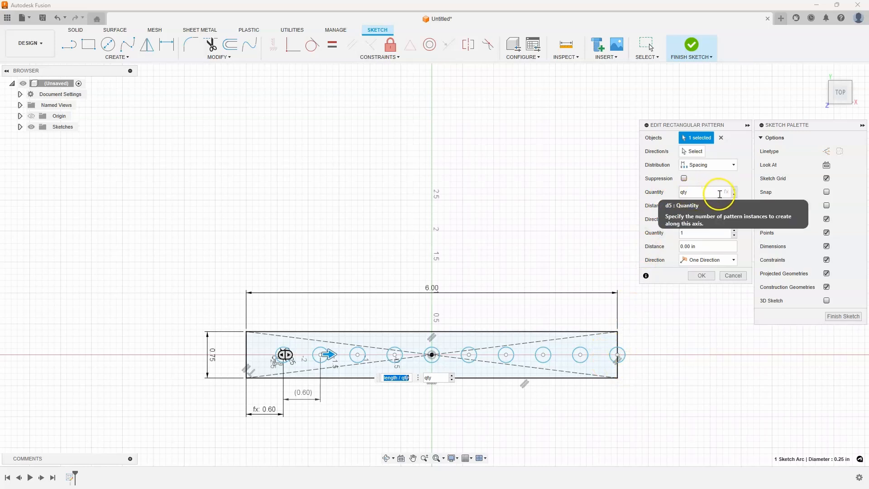
- Change the pattern Distance expression to length / (qty + 1) and confirm
{"action": "type", "text": "10"}
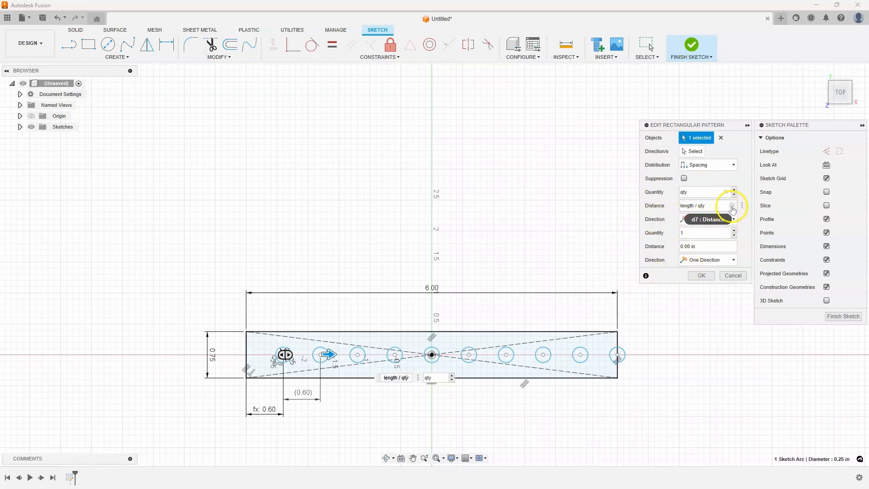
{"action": "left_click", "coordinate": [729, 206]}
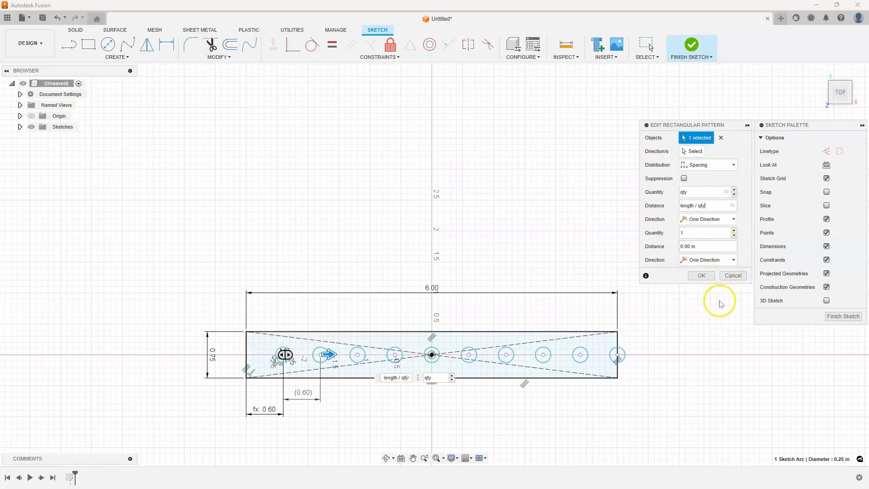
{"action": "mouse_move", "coordinate": [720, 305]}
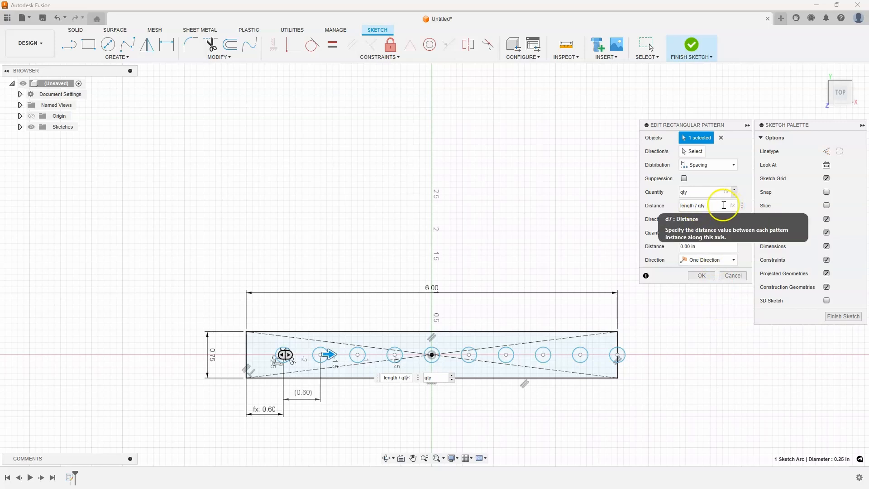
{"action": "type", "text": "+ 1"}
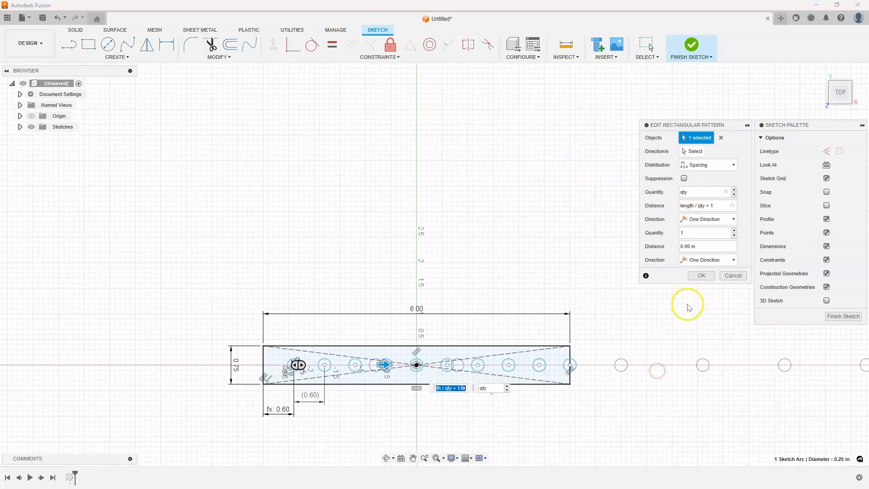
{"action": "mouse_move", "coordinate": [635, 227]}
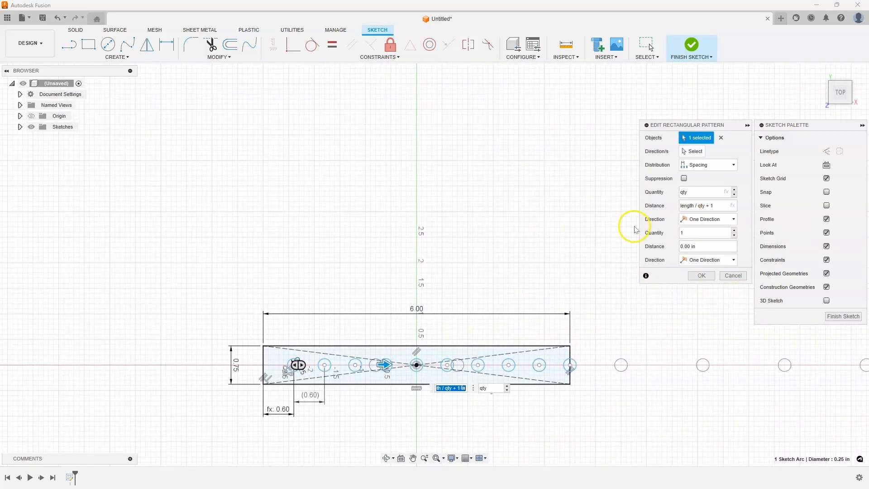
{"action": "mouse_move", "coordinate": [721, 205]}
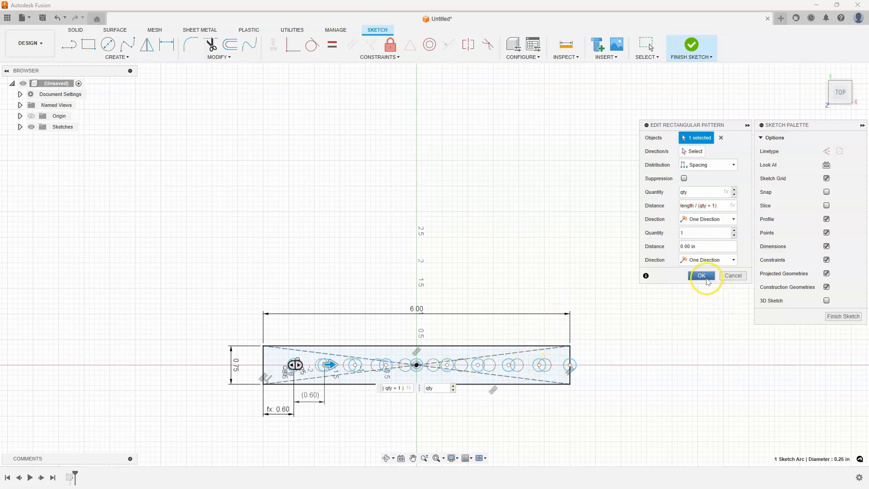
{"action": "left_click", "coordinate": [703, 275]}
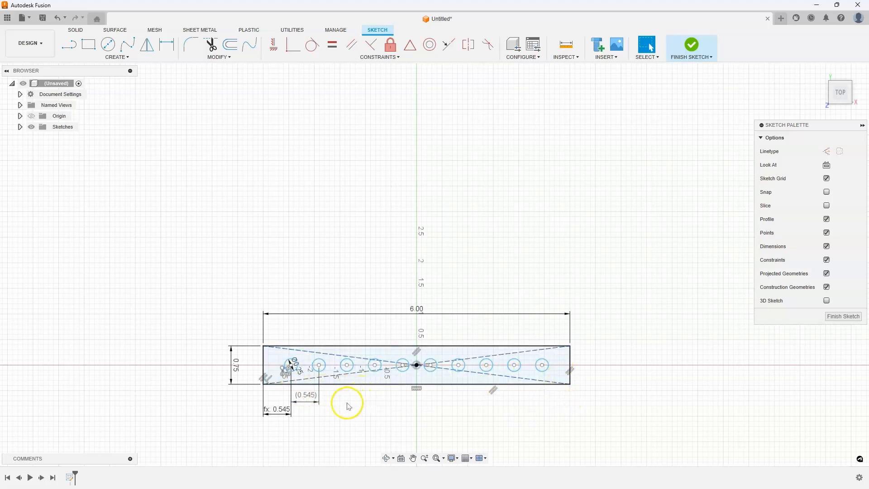
{"action": "mouse_move", "coordinate": [486, 417]}
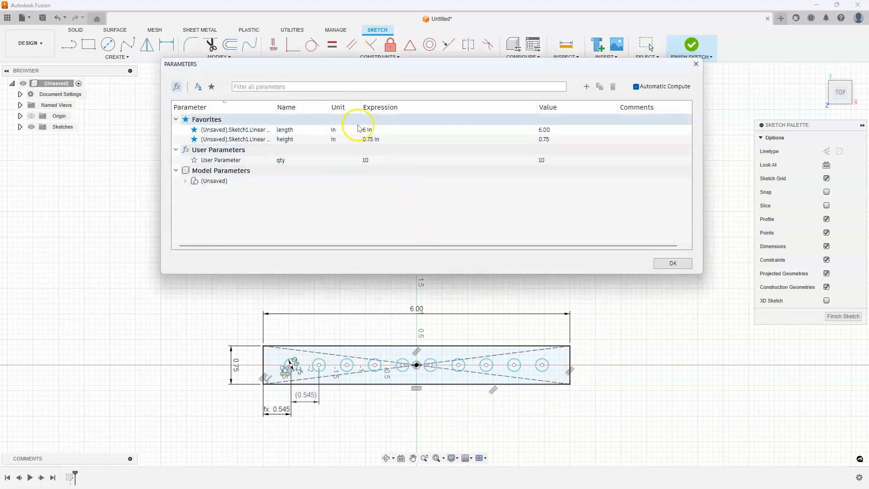
- Set the length parameter to 8 in and qty to 6
{"action": "left_click", "coordinate": [365, 129]}
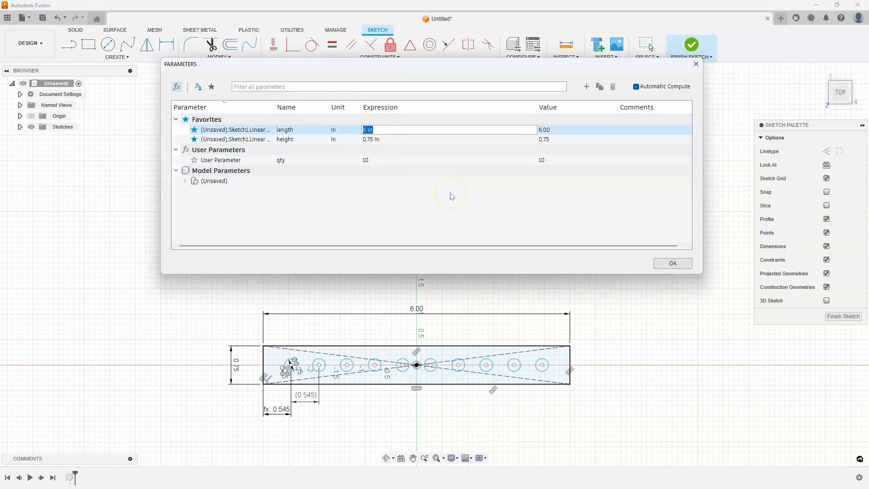
{"action": "type", "text": "8 in"}
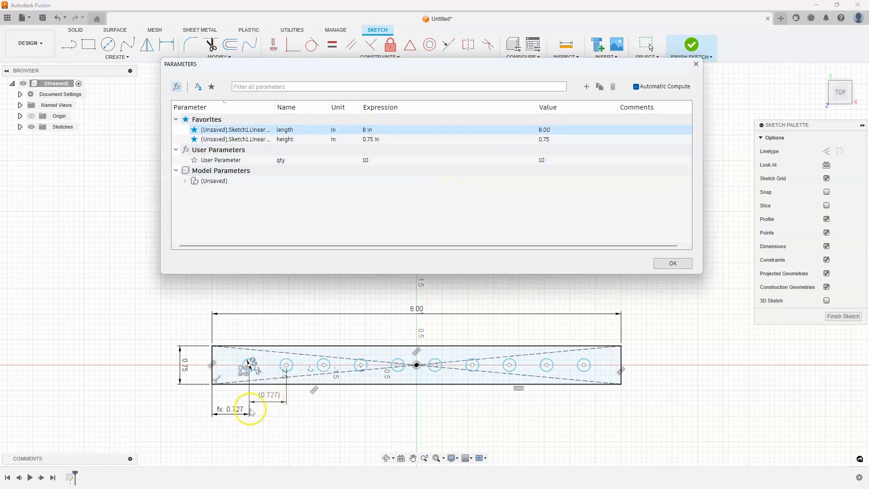
{"action": "mouse_move", "coordinate": [490, 395]}
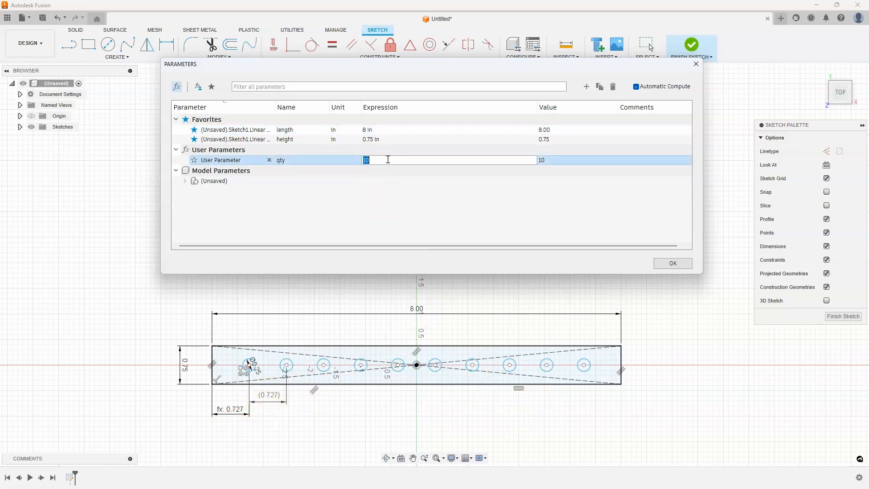
{"action": "type", "text": "6"}
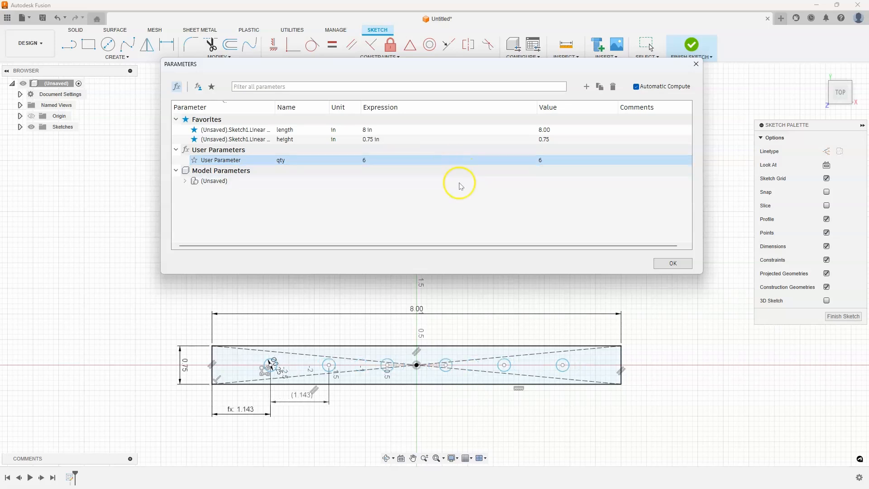
{"action": "mouse_move", "coordinate": [395, 379]}
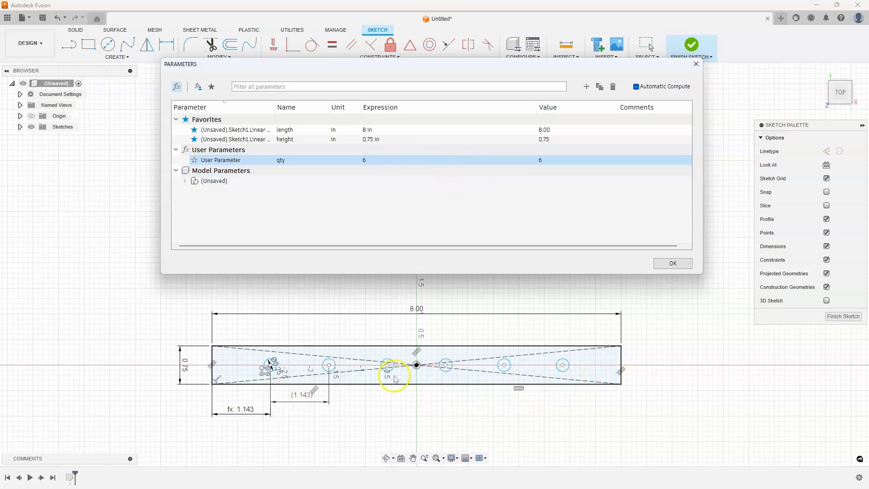